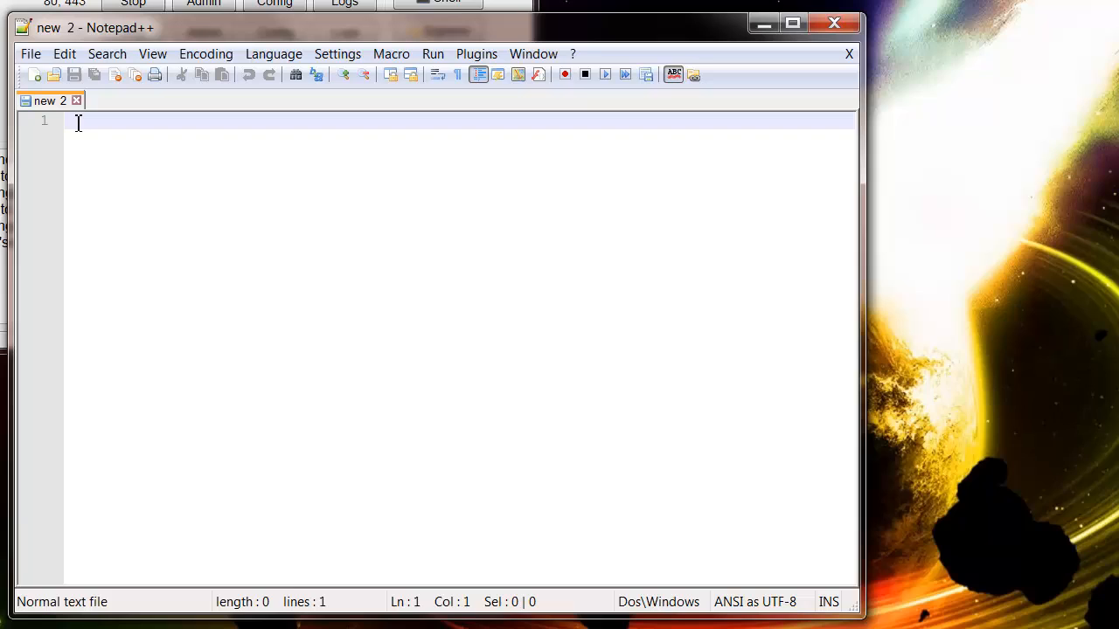
# Step: Create blank document new 3, close 'new 2', and browse the Language menu toward PHP
pyautogui.click(34, 74)
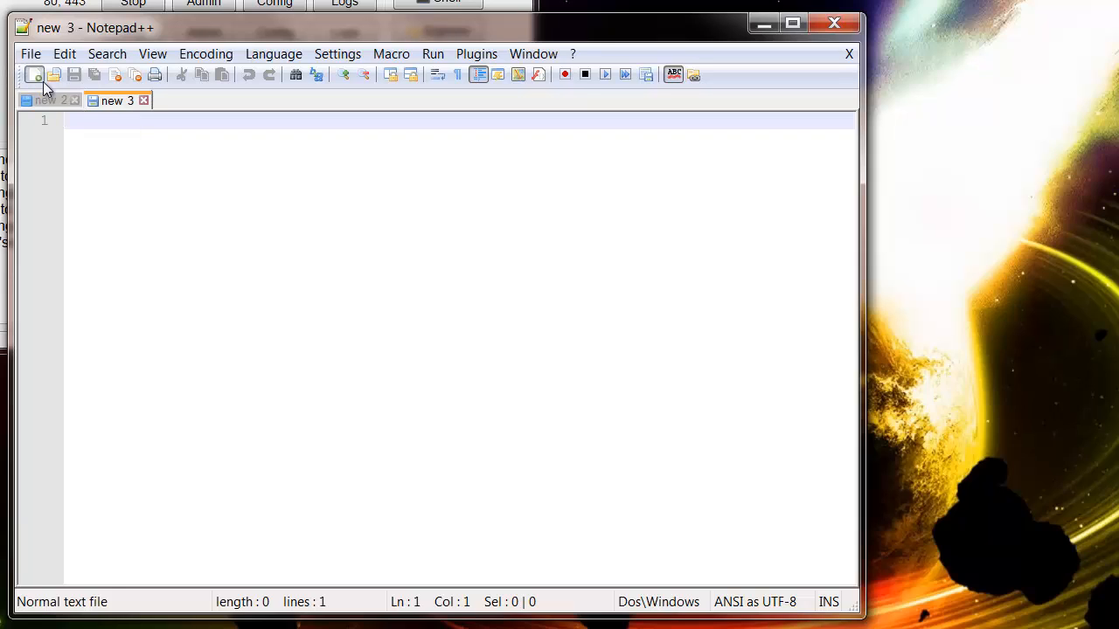
pyautogui.click(75, 100)
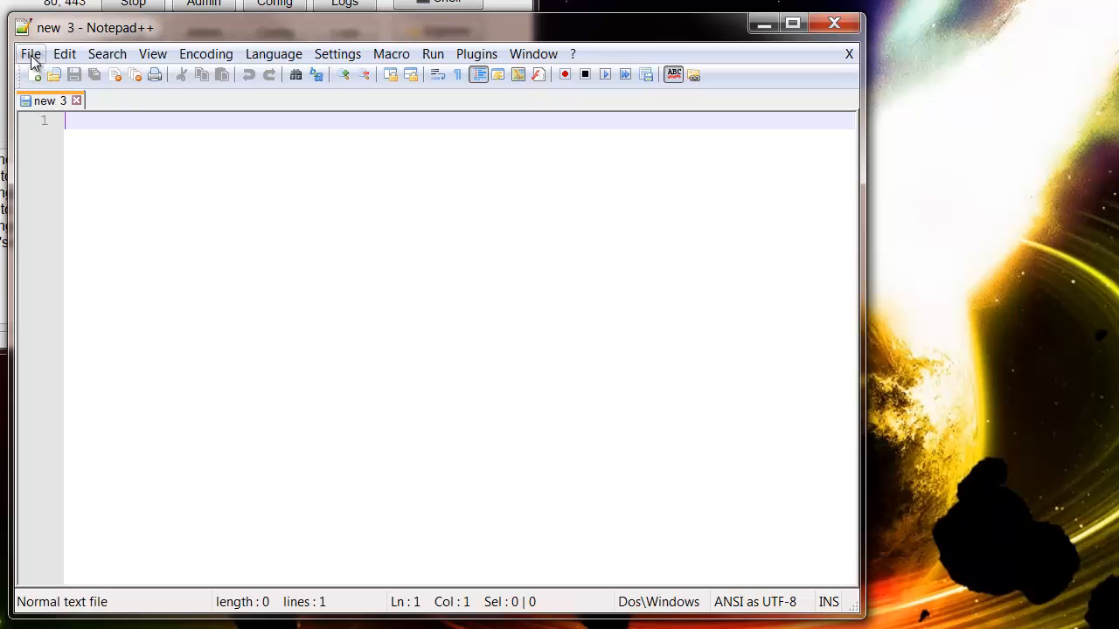
pyautogui.click(64, 53)
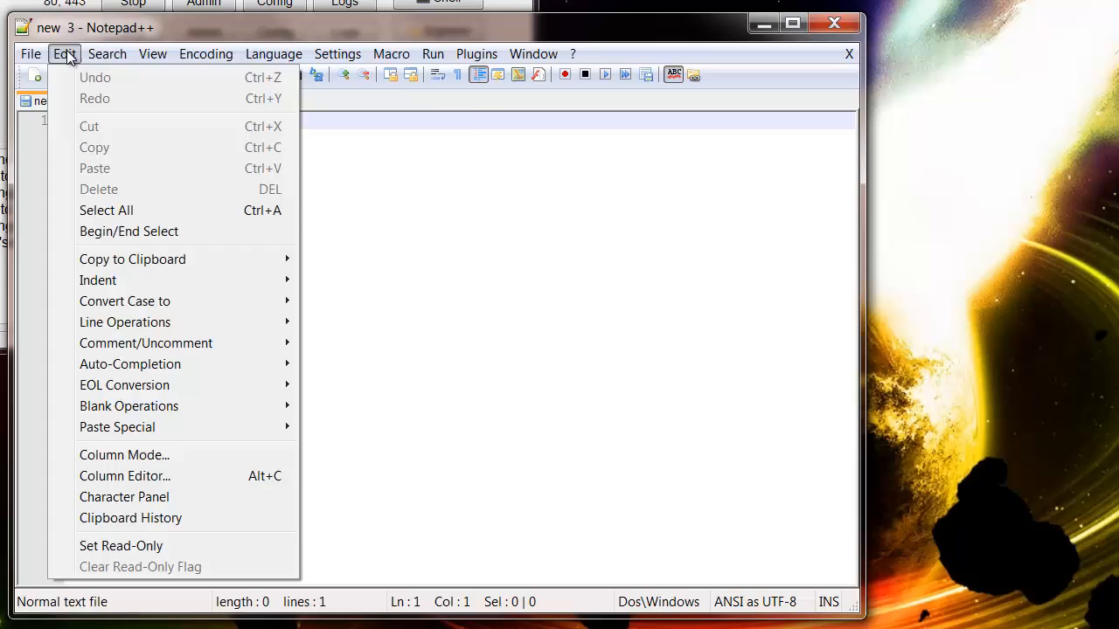
pyautogui.click(273, 53)
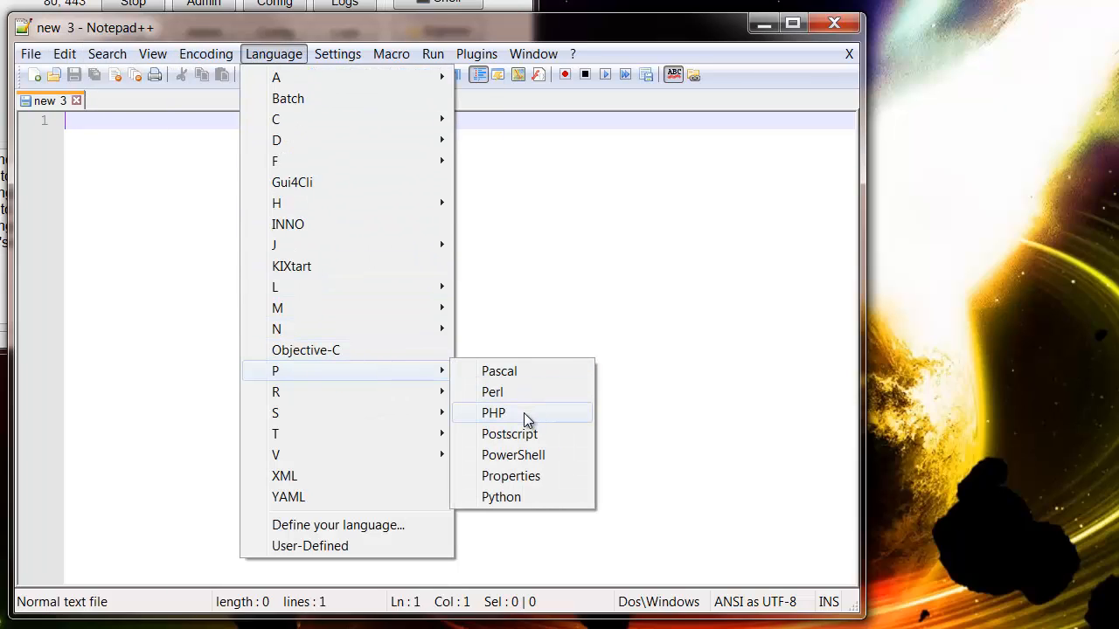
pyautogui.moveTo(341, 392)
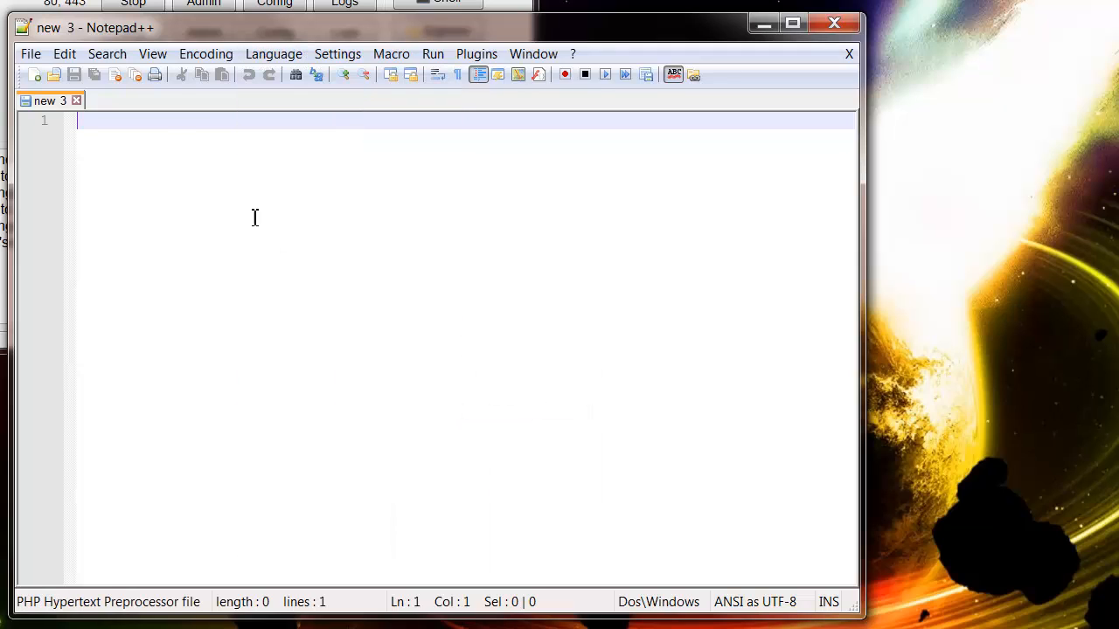
# Step: Start Save As with the file type set to PHP Hypertext Preprocessor file
pyautogui.click(30, 54)
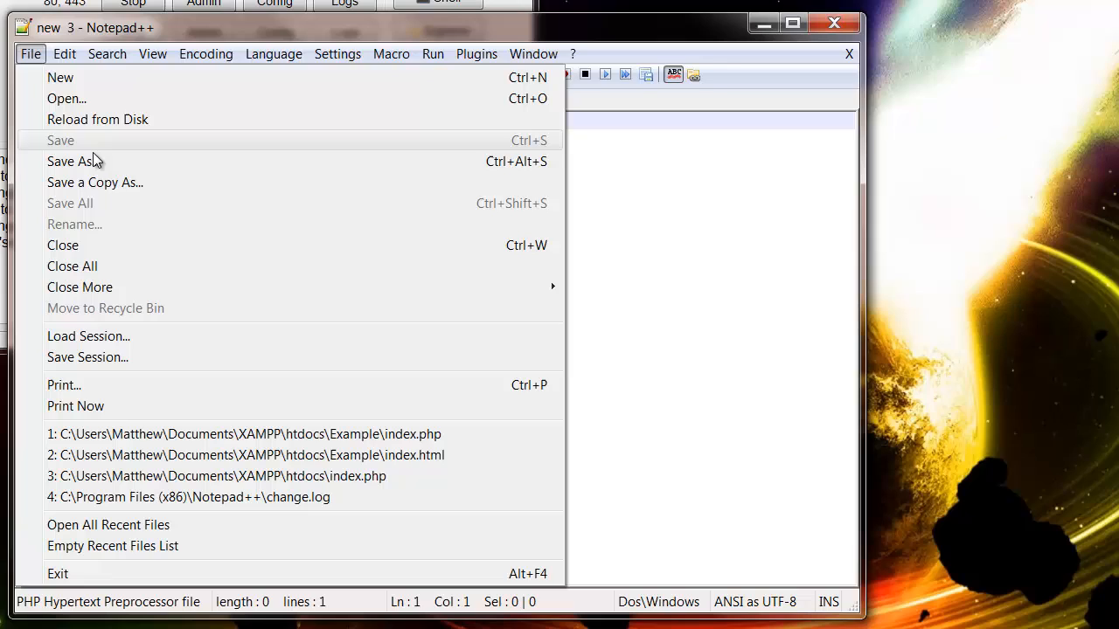
pyautogui.click(71, 161)
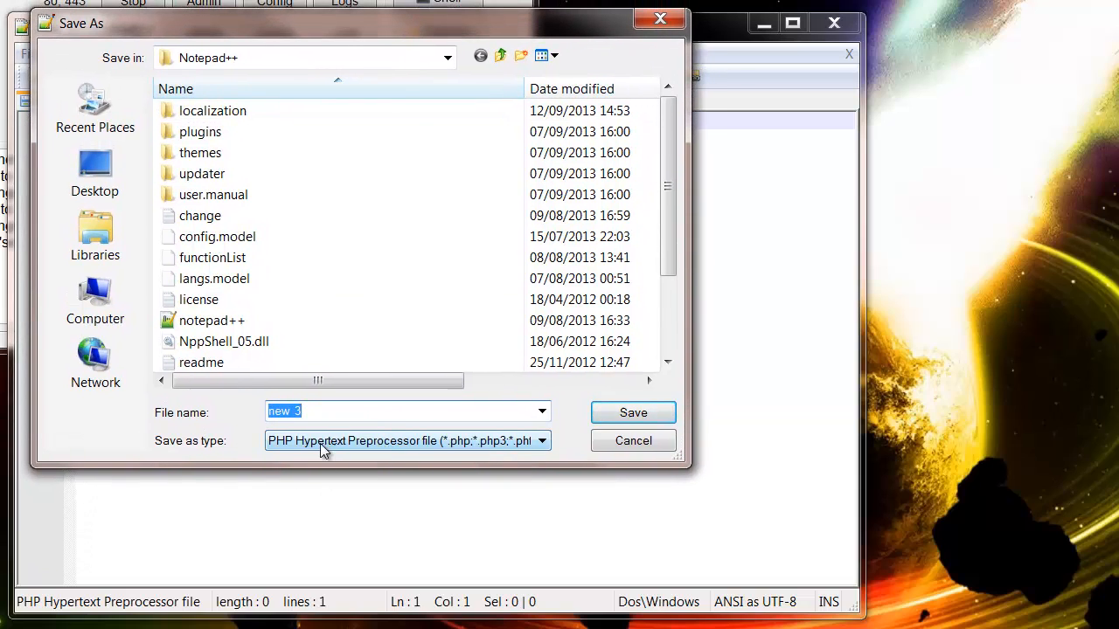
pyautogui.moveTo(406, 452)
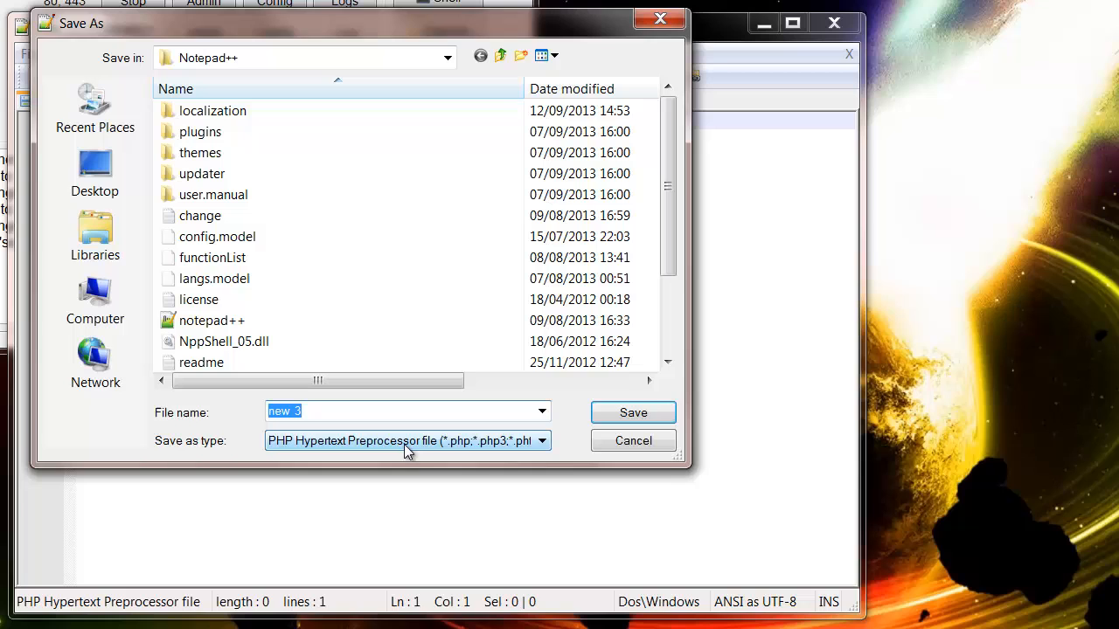
pyautogui.click(541, 440)
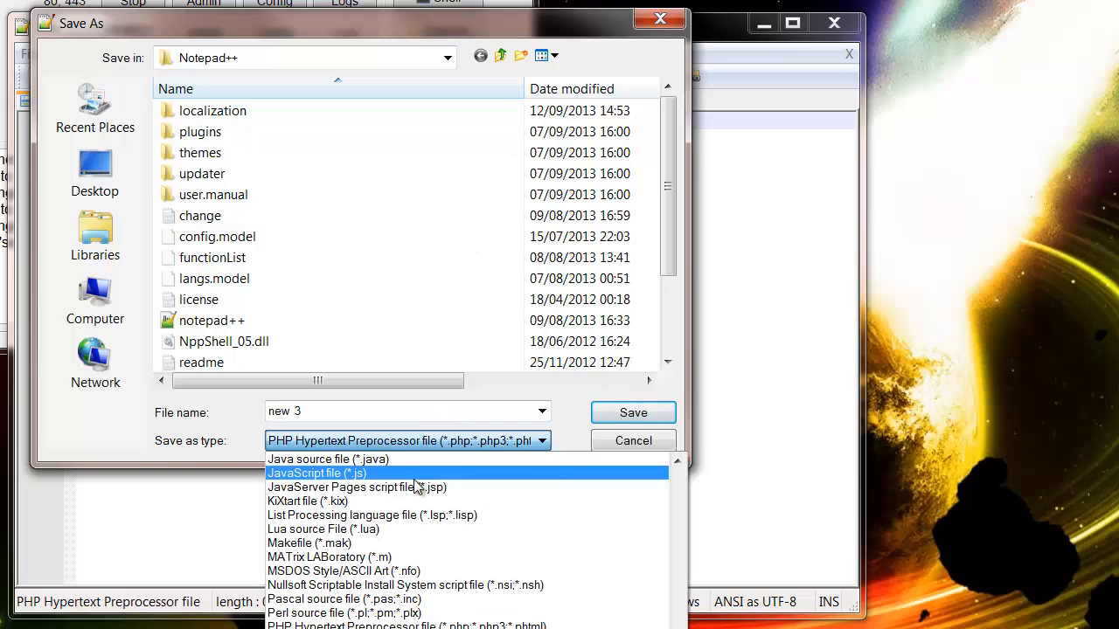
pyautogui.moveTo(380, 515)
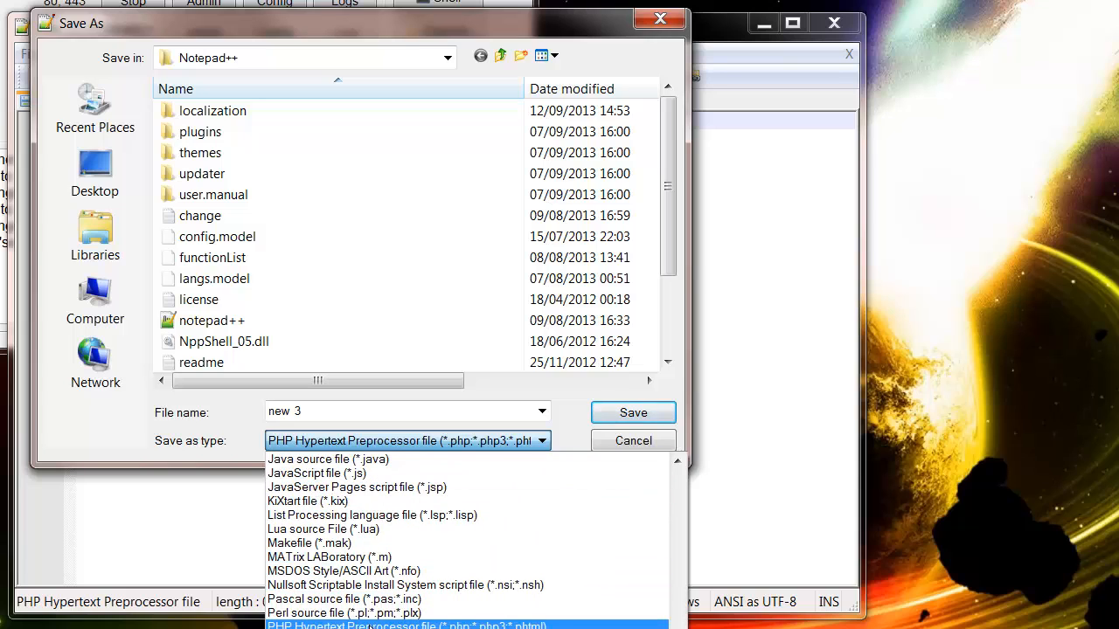
pyautogui.click(406, 440)
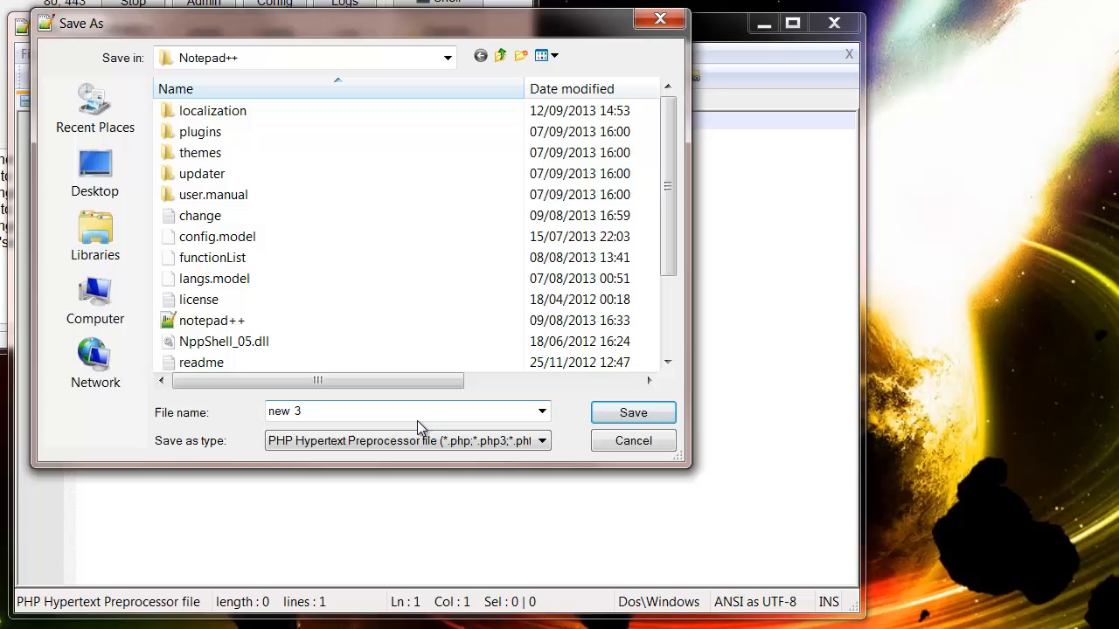
pyautogui.click(376, 411)
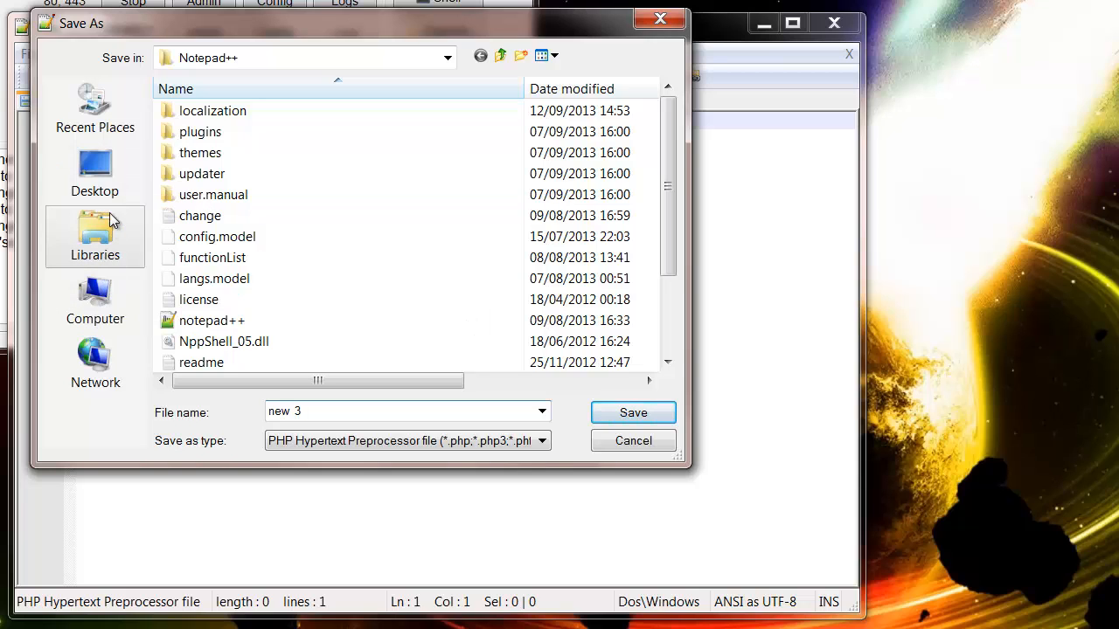
# Step: Browse from My Documents into XAMPP > htdocs and create a folder named Website
pyautogui.click(447, 57)
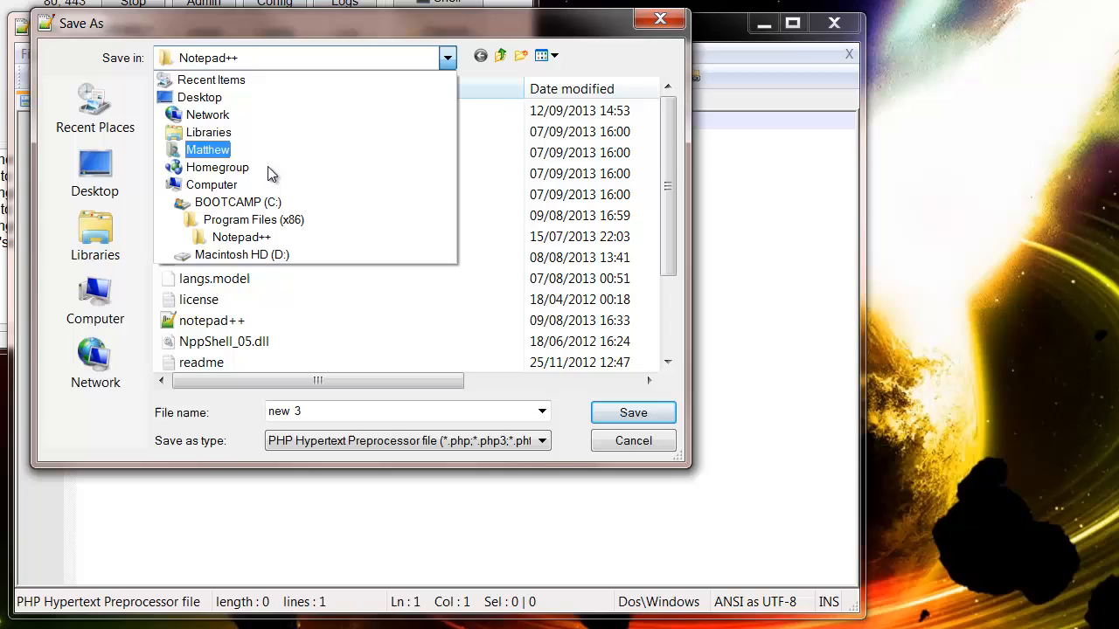
pyautogui.click(208, 150)
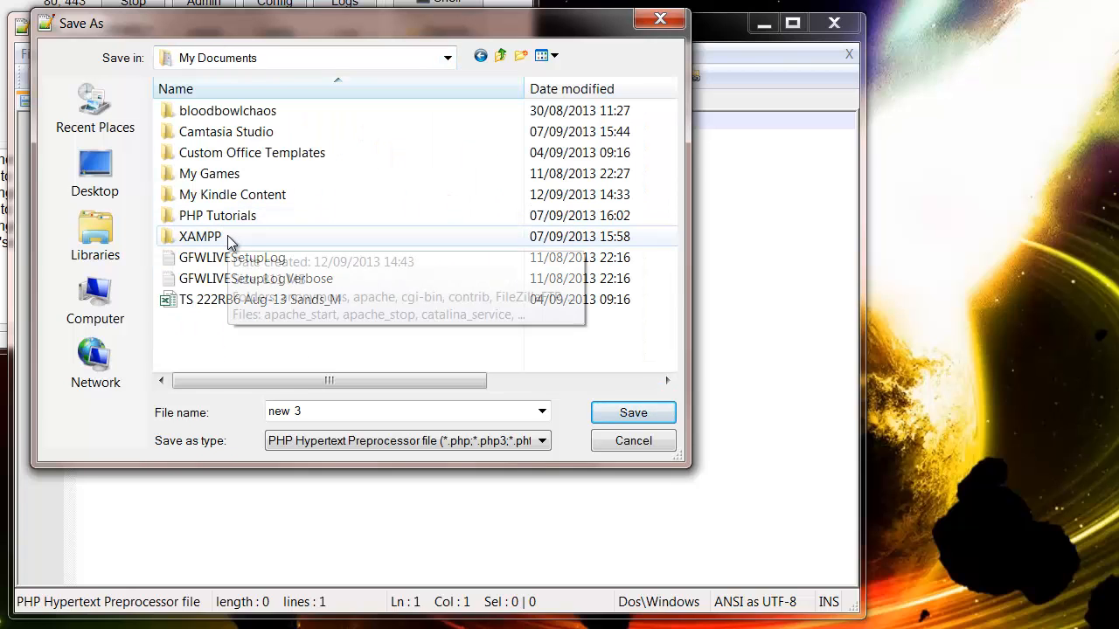
pyautogui.doubleClick(199, 236)
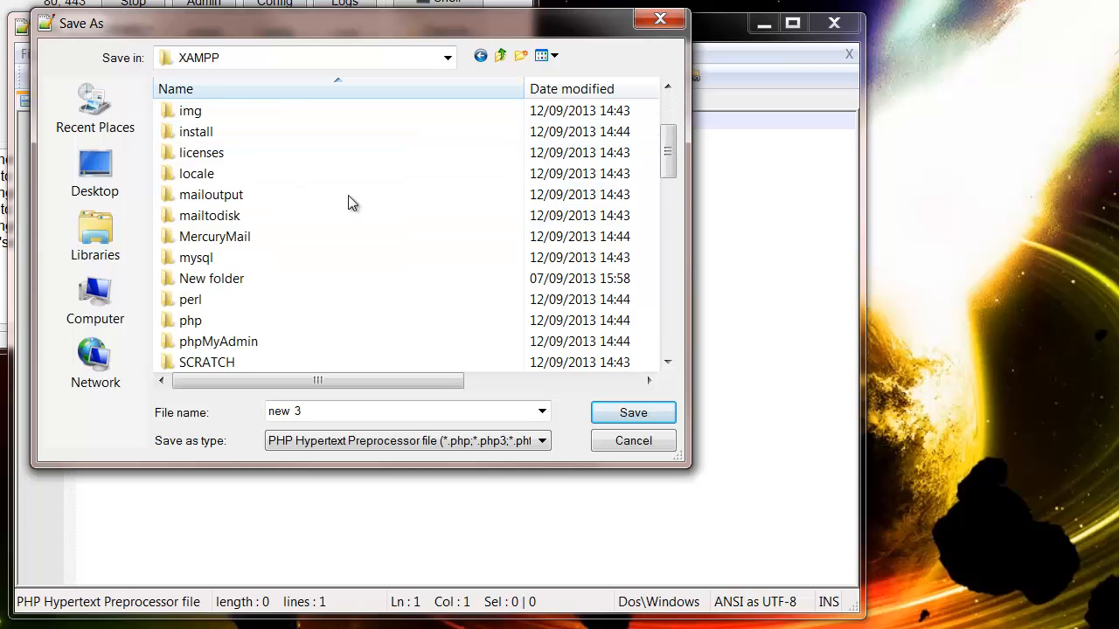
pyautogui.scroll(-3)
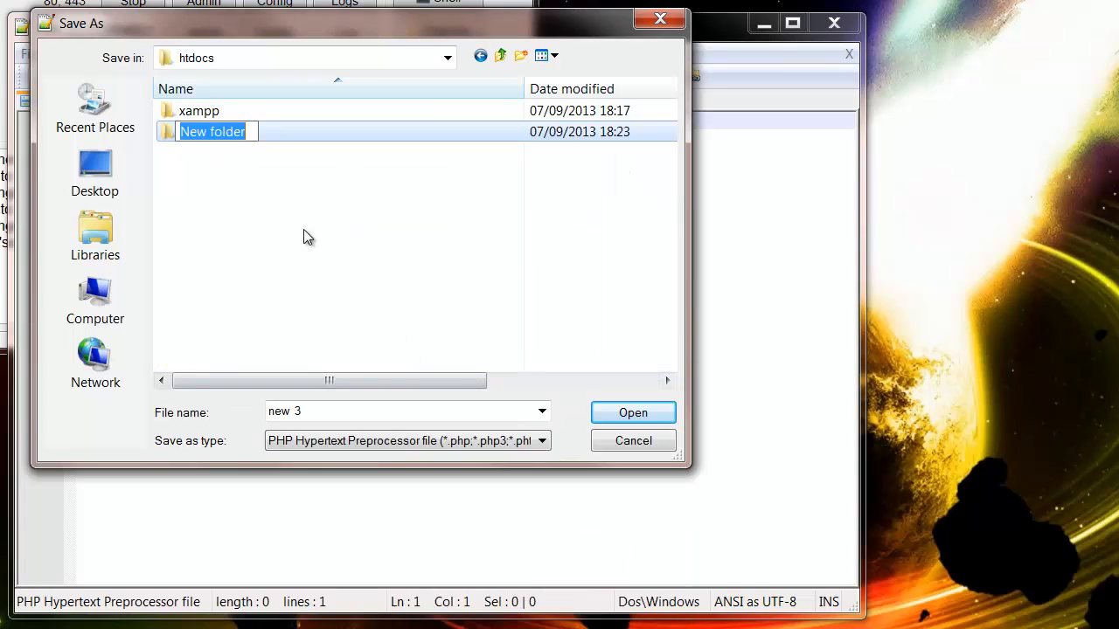
pyautogui.write('Website')
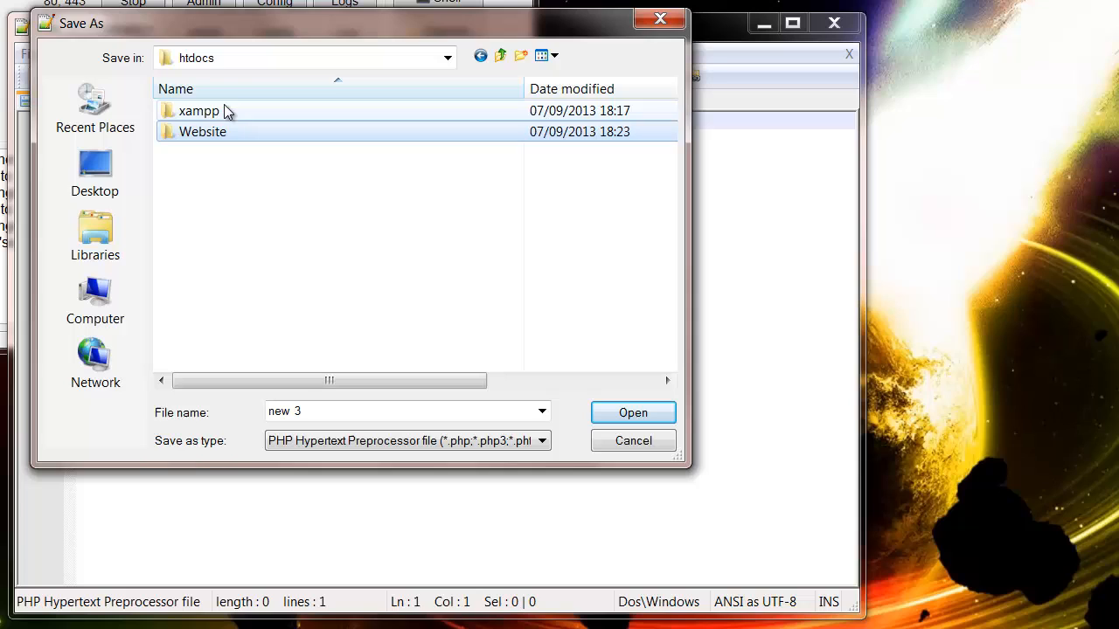
pyautogui.moveTo(219, 104)
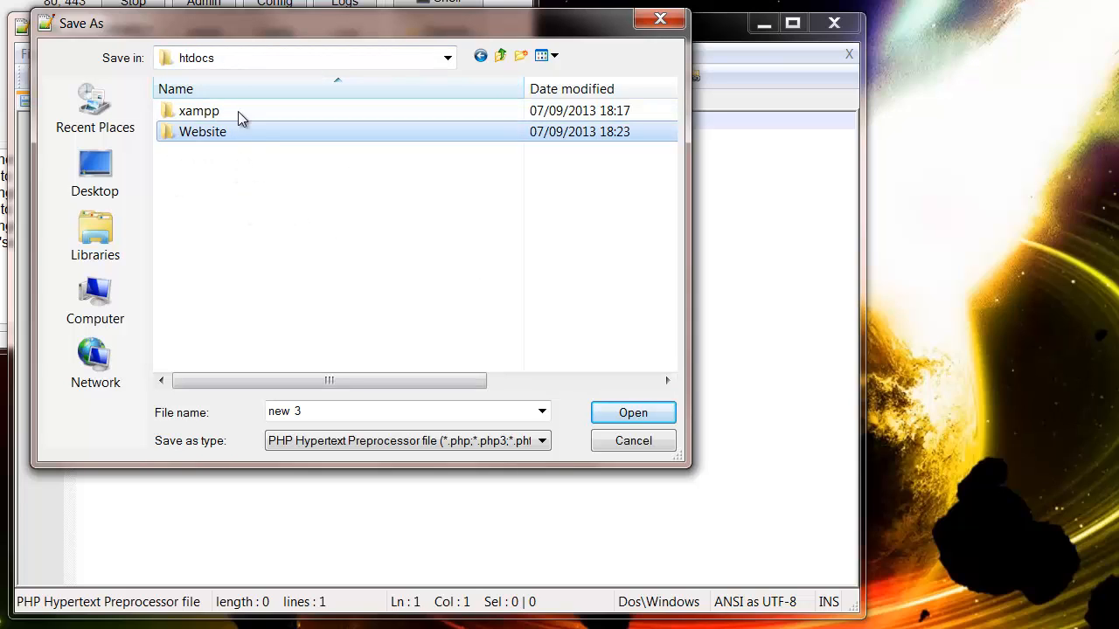
pyautogui.moveTo(282, 111)
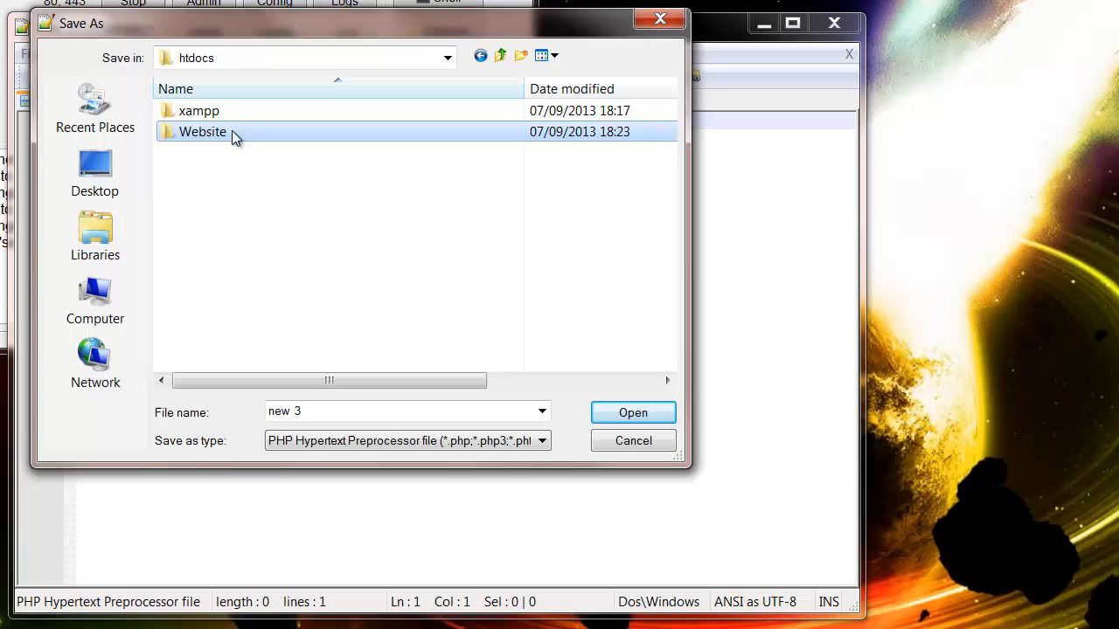
# Step: Save the empty PHP document as Index.php inside the Website folder
pyautogui.doubleClick(203, 131)
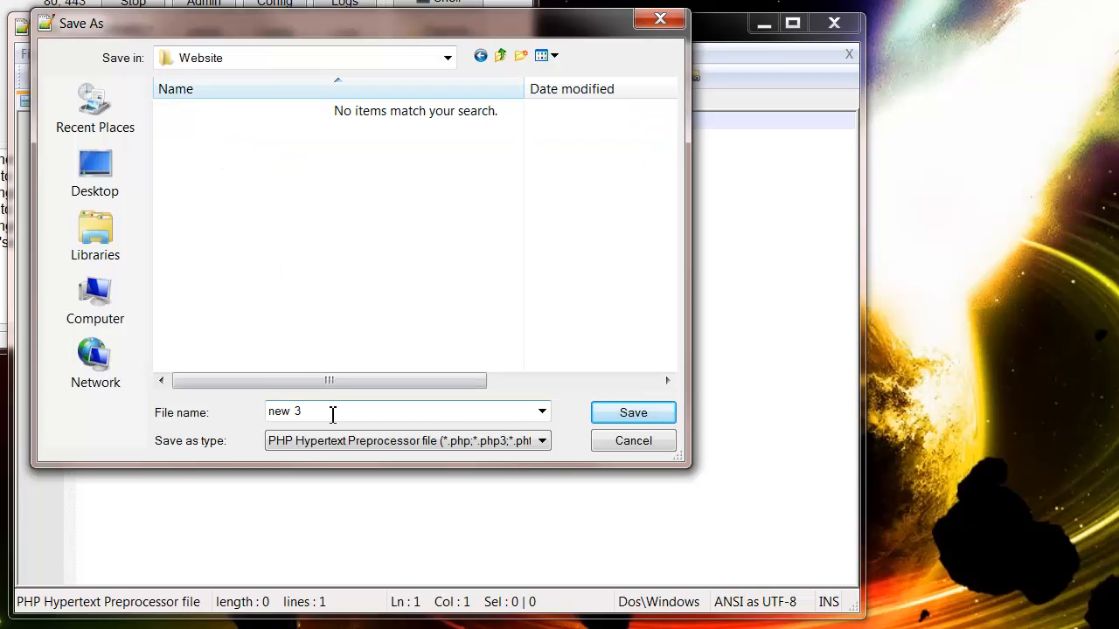
pyautogui.doubleClick(284, 410)
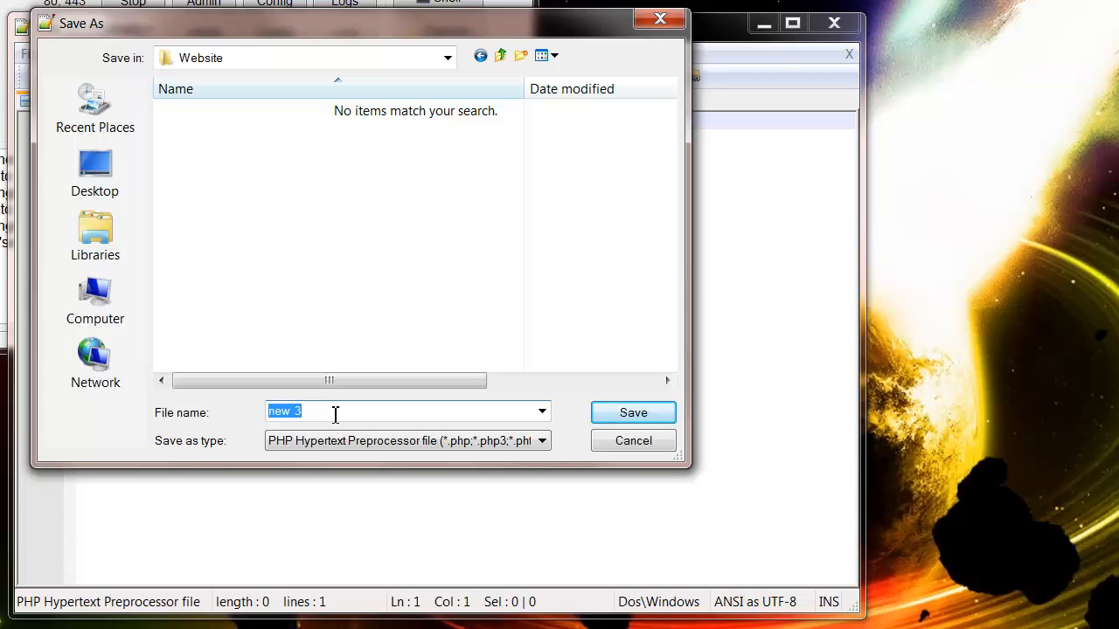
pyautogui.write('Index')
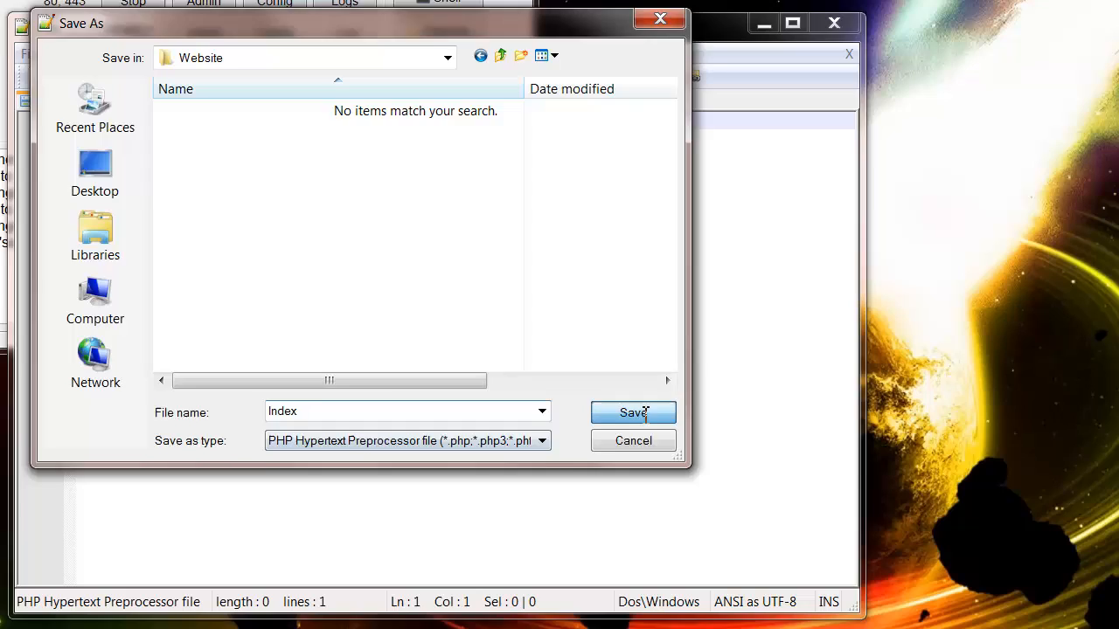
pyautogui.click(633, 411)
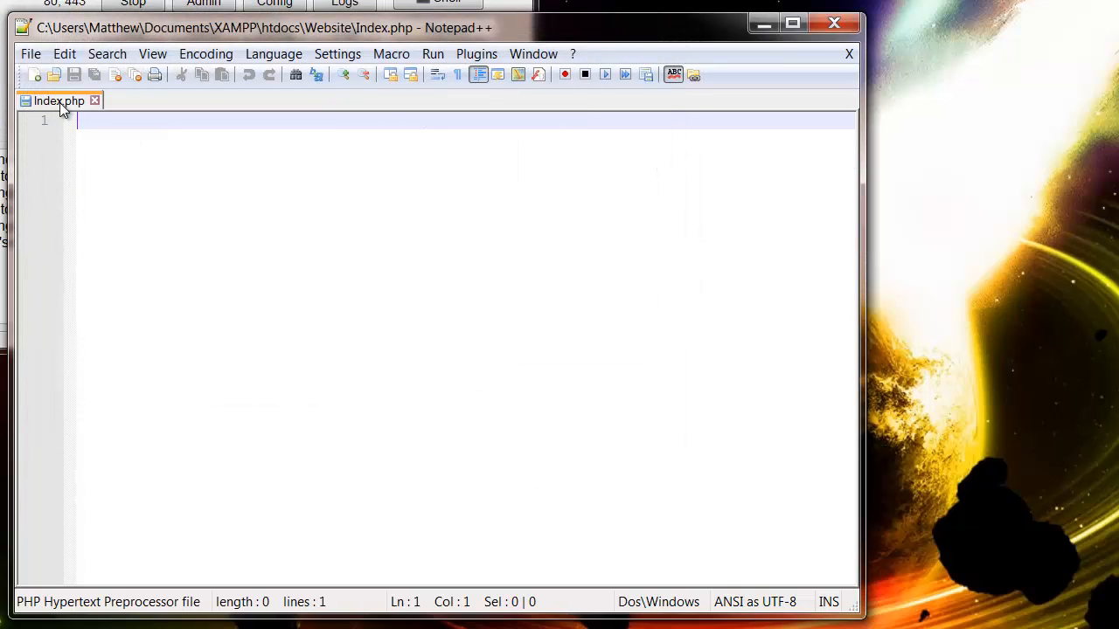
pyautogui.moveTo(124, 125)
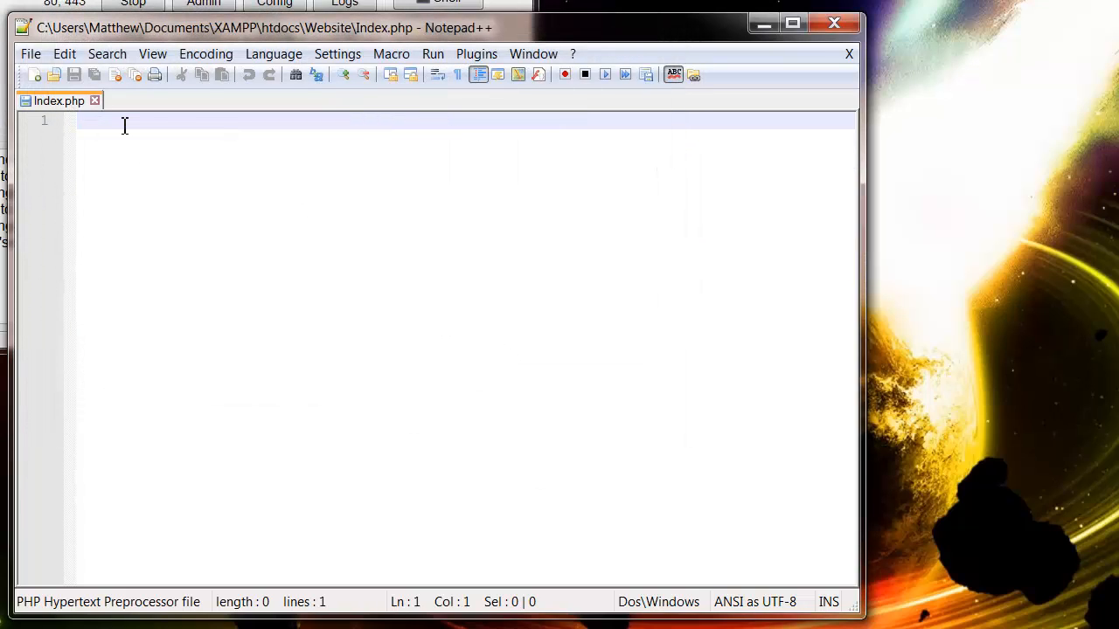
pyautogui.moveTo(171, 266)
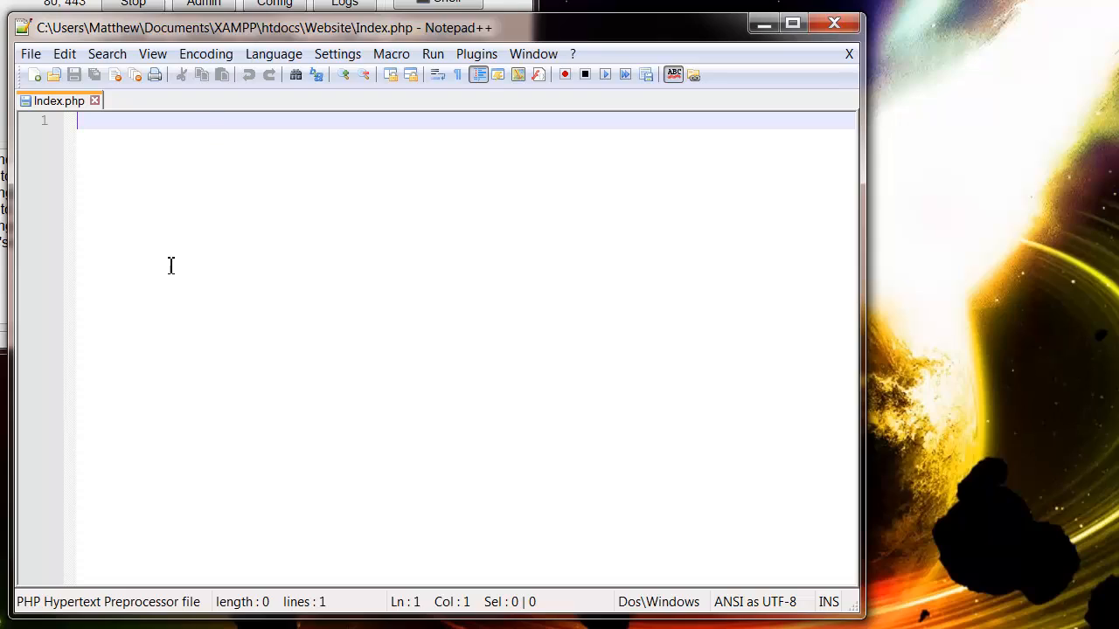
pyautogui.moveTo(158, 206)
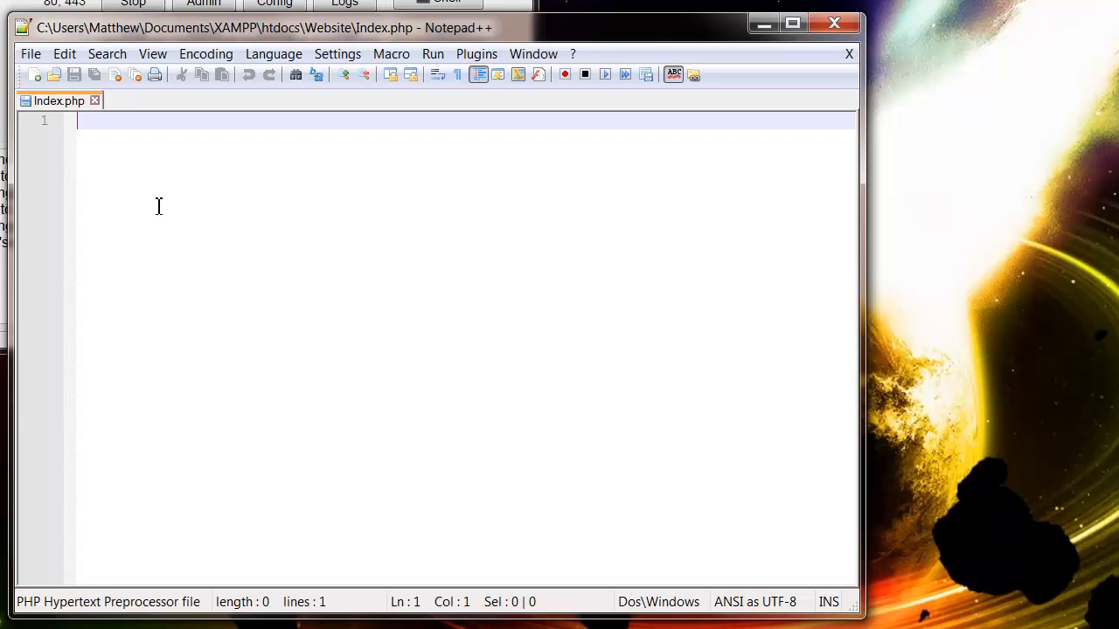
# Step: Write an opening <?php tag and a closing ?> tag with blank lines between
pyautogui.write('<')
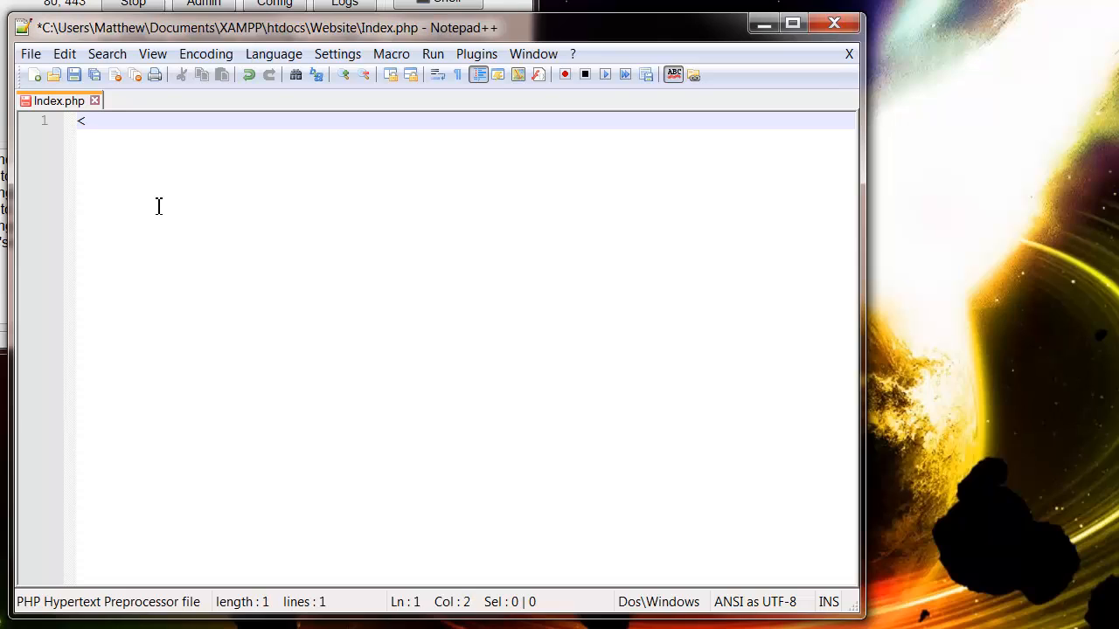
pyautogui.write('?')
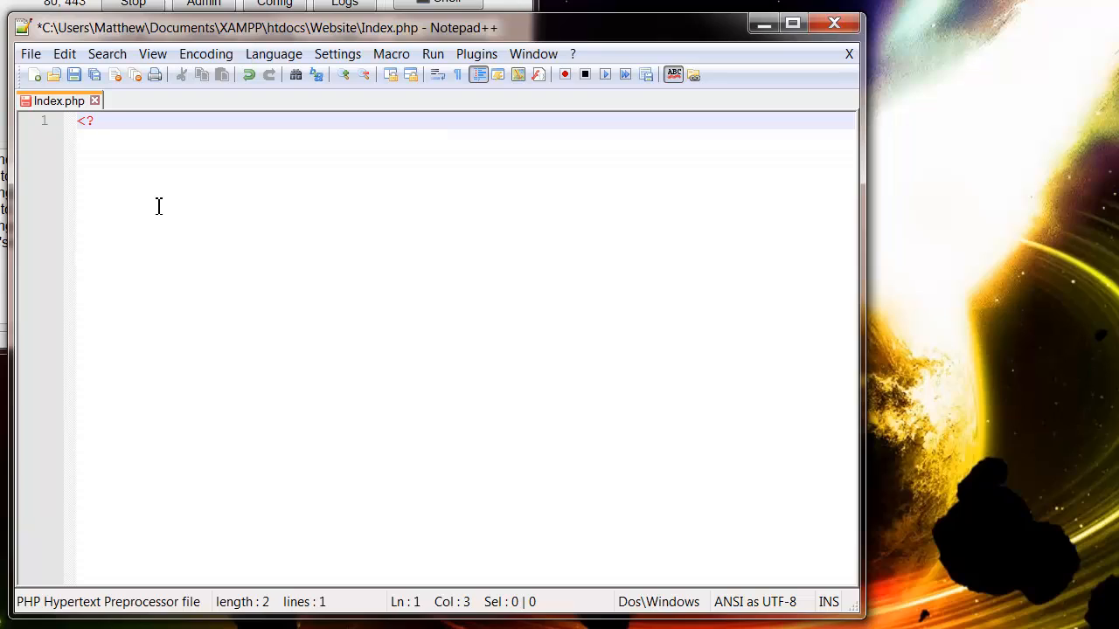
pyautogui.write('php')
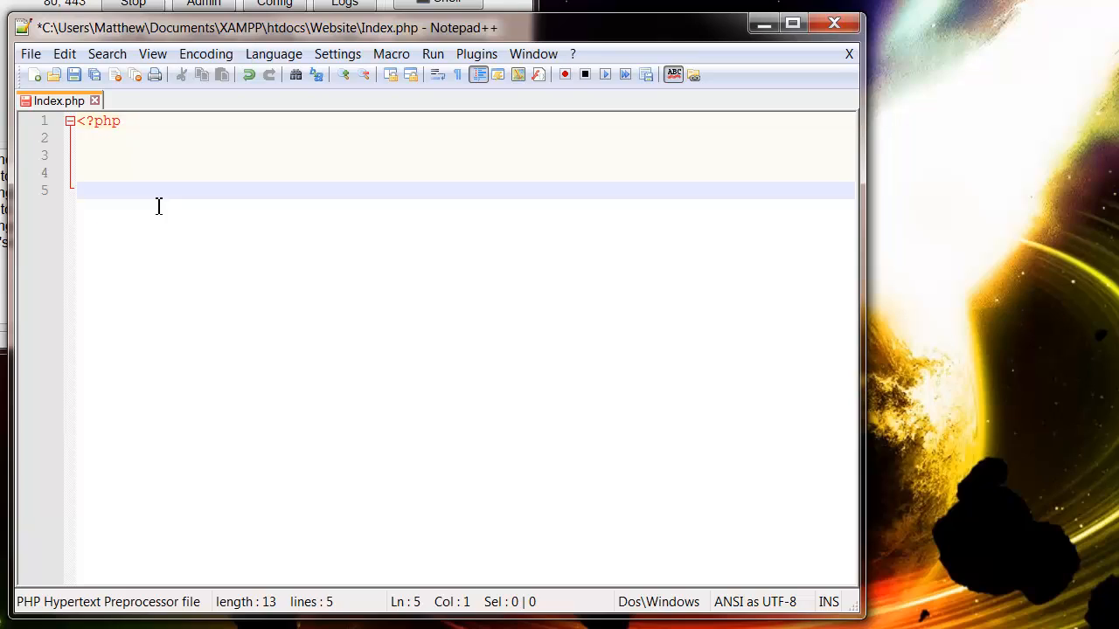
pyautogui.write('?>')
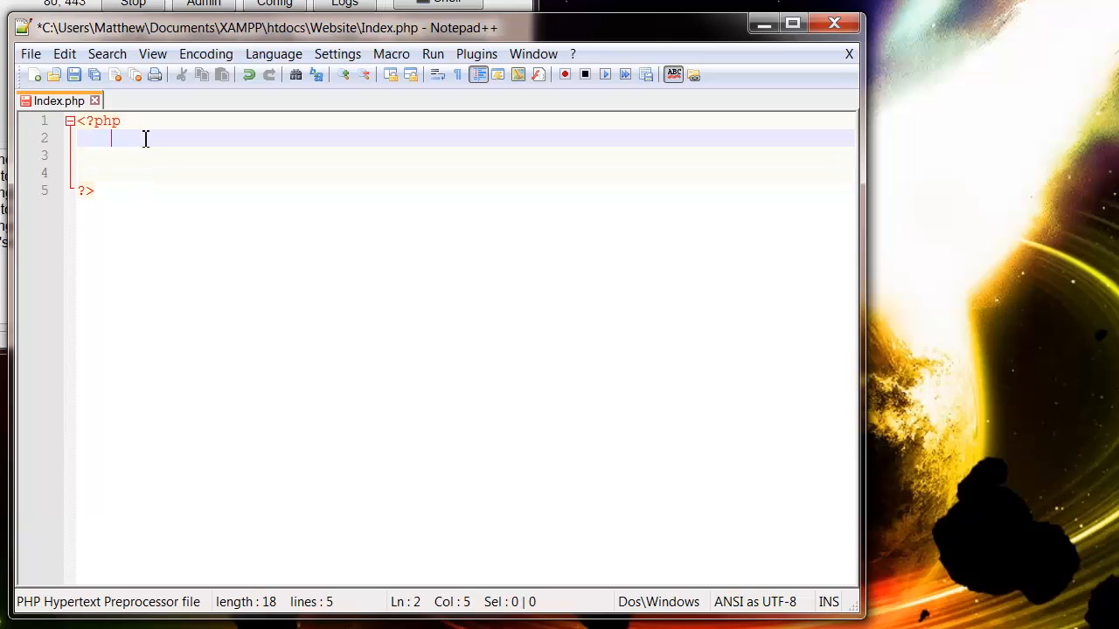
# Step: Type echo "Hello World"; on line 2 between the PHP tags
pyautogui.write('echo')
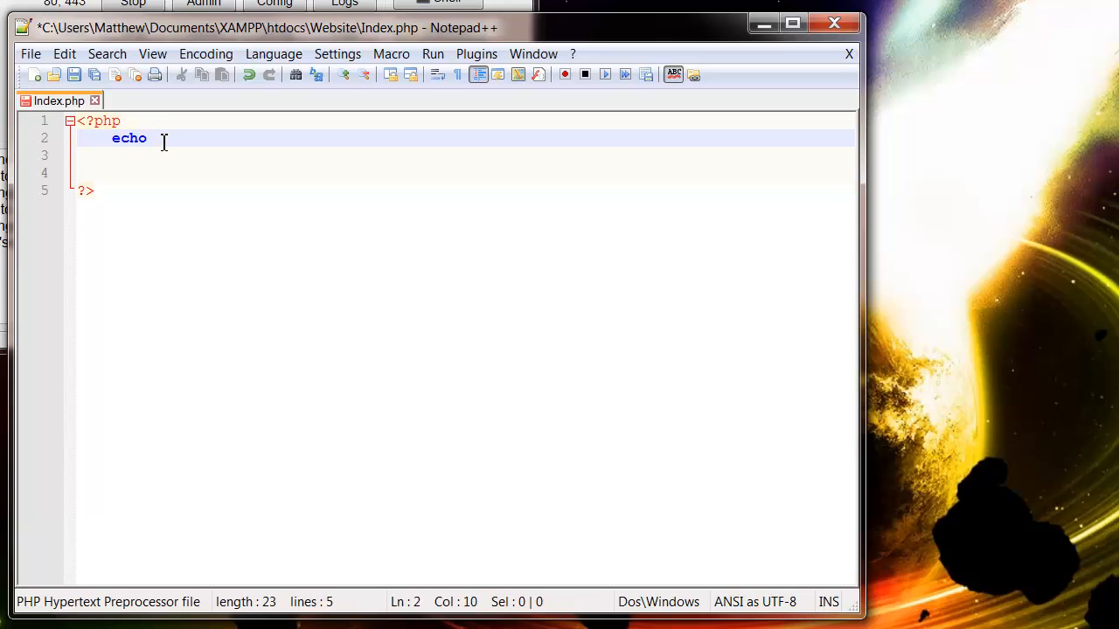
pyautogui.write('"')
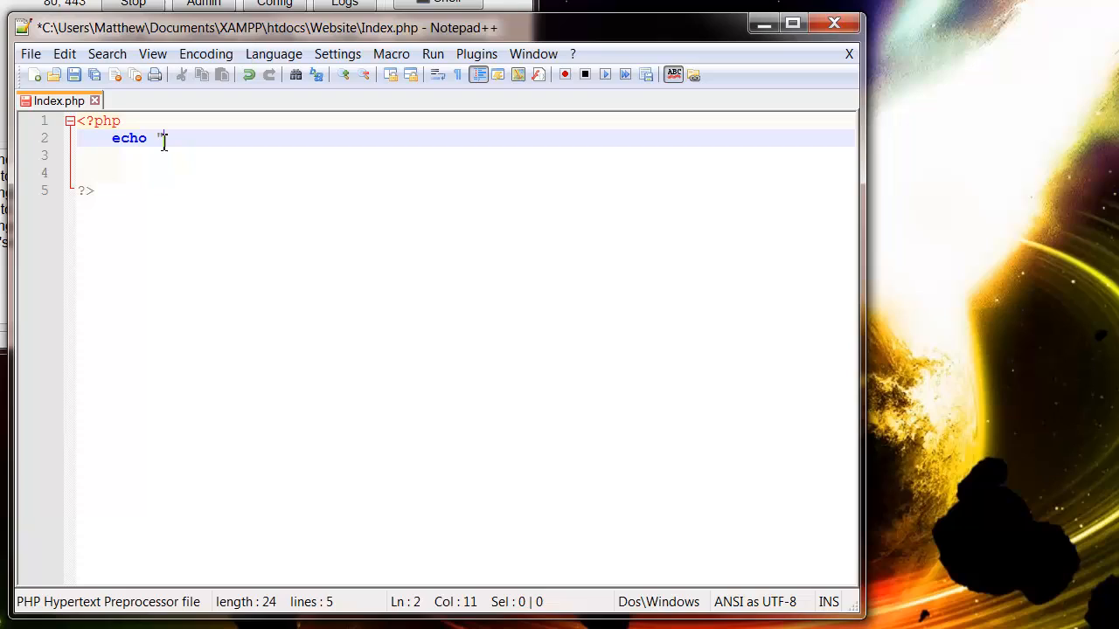
pyautogui.write('Hello Wo')
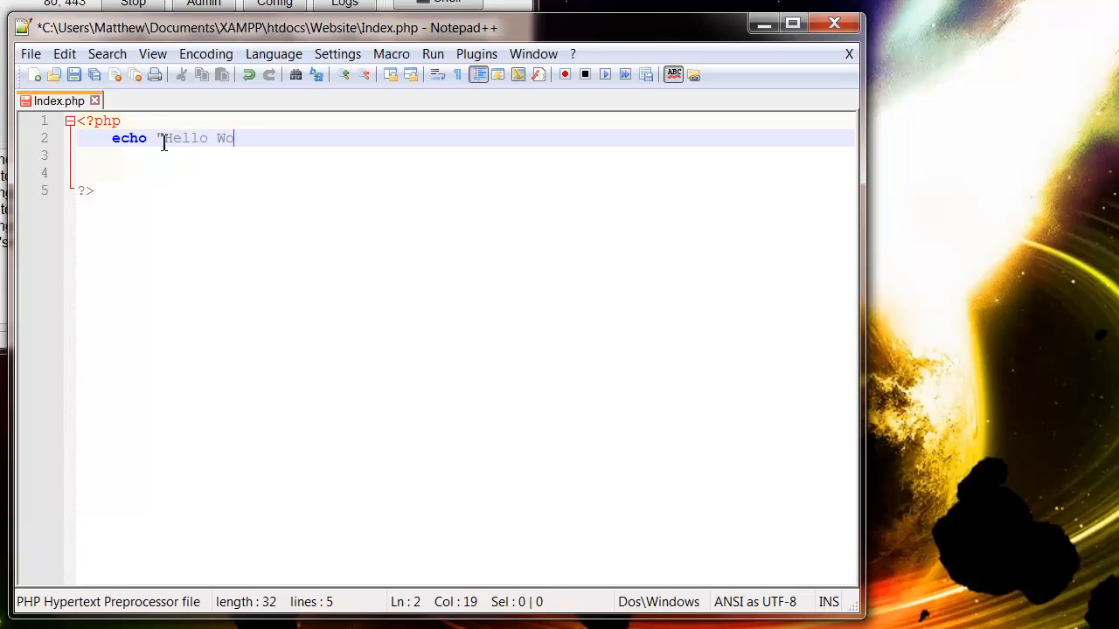
pyautogui.write('rld"')
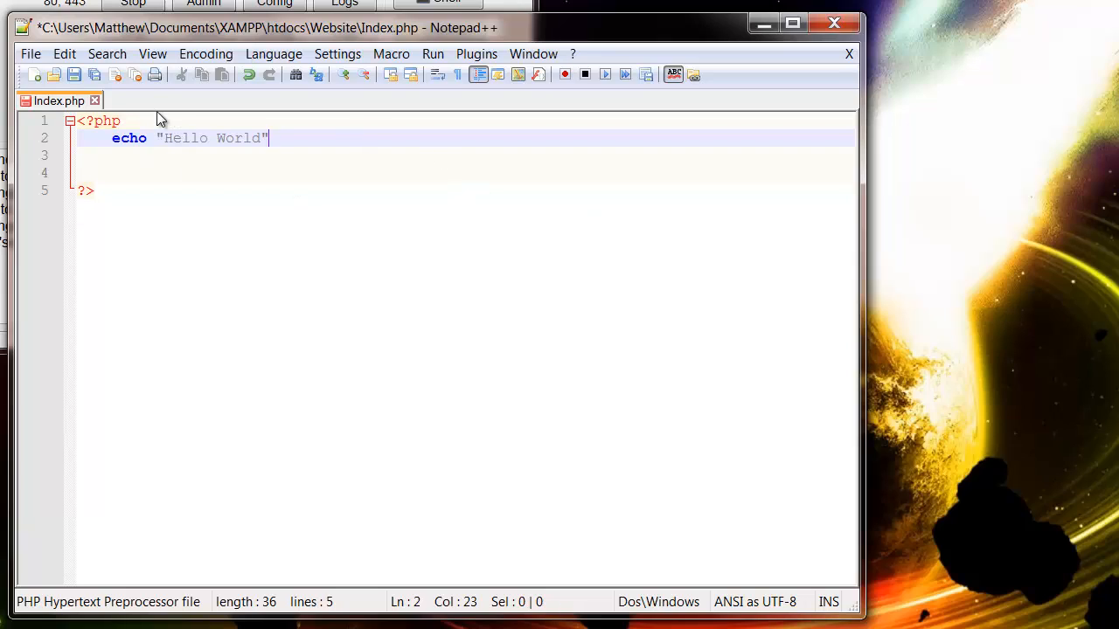
pyautogui.moveTo(87, 197)
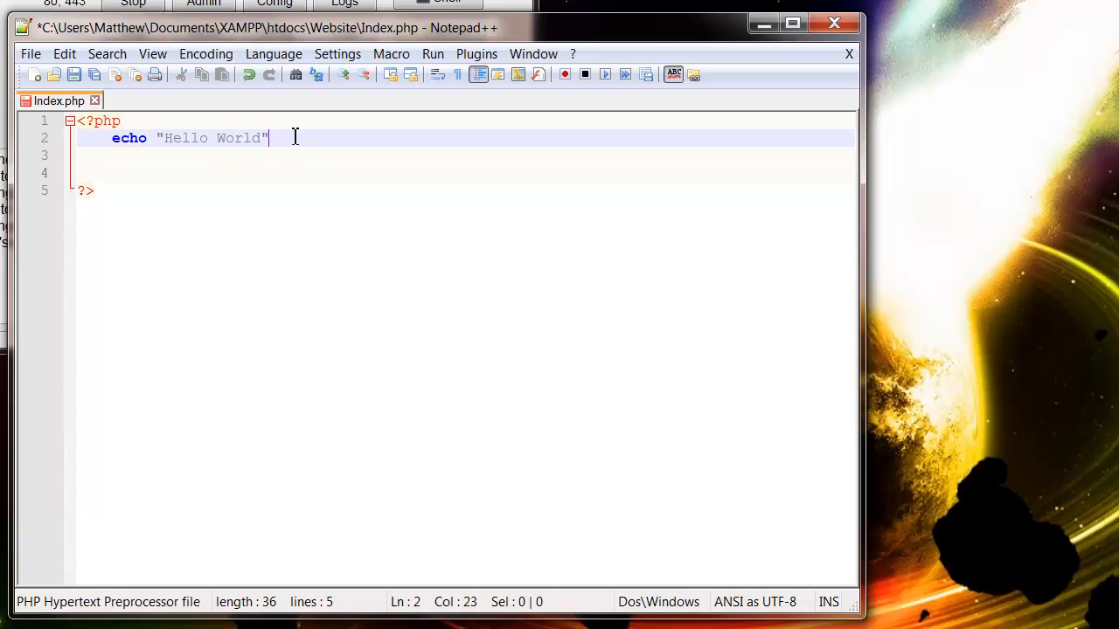
pyautogui.write(';')
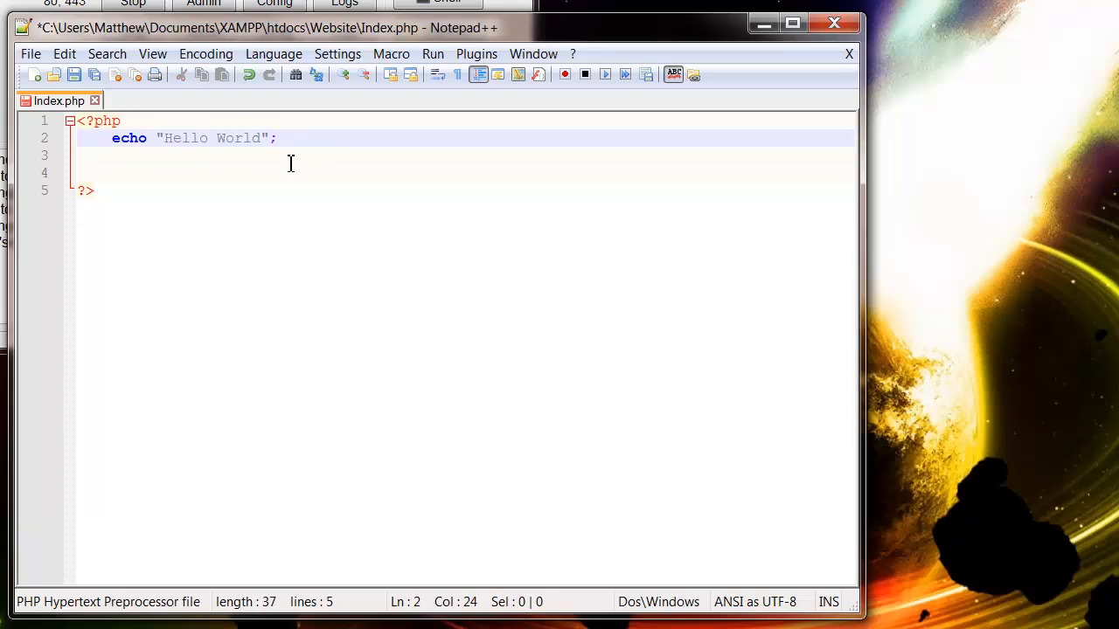
# Step: Move the cursor among the blank lines below the echo statement
pyautogui.click(280, 154)
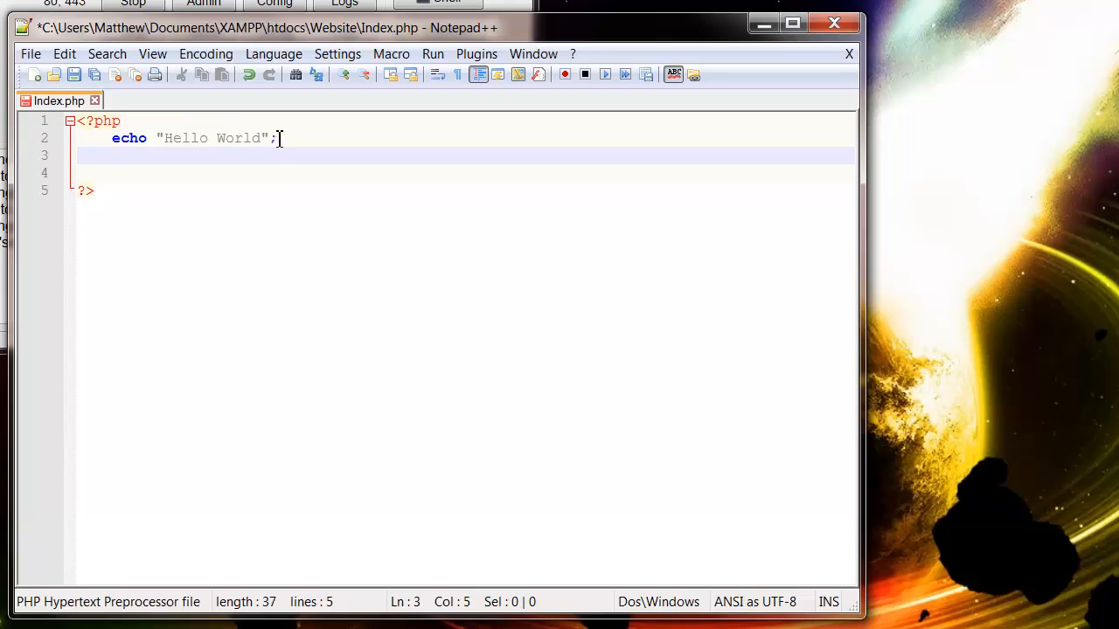
pyautogui.click(278, 138)
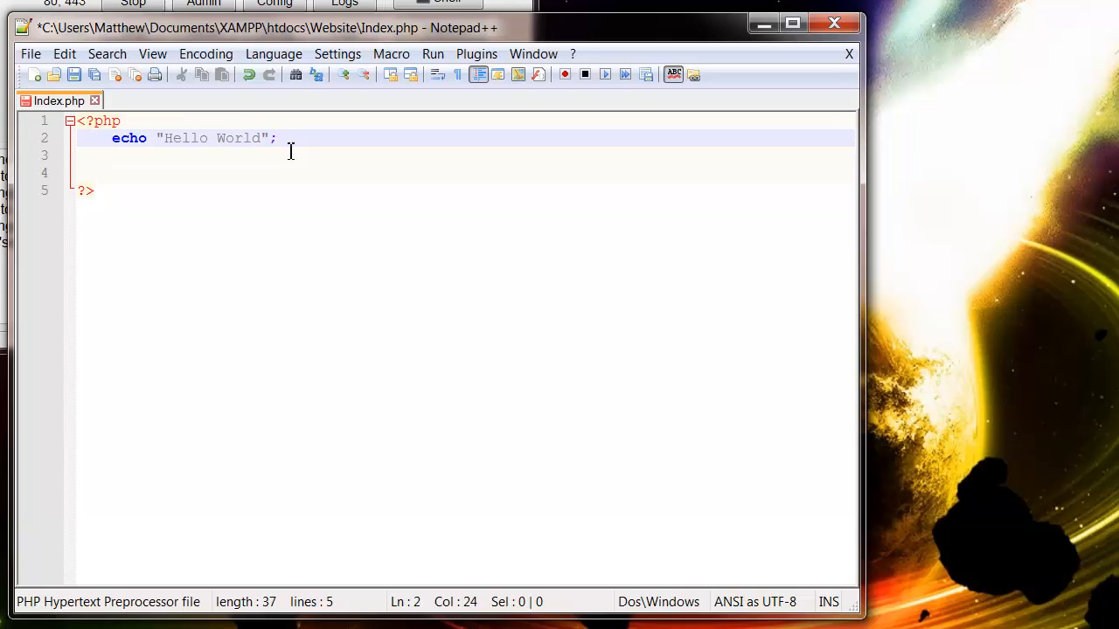
pyautogui.click(153, 156)
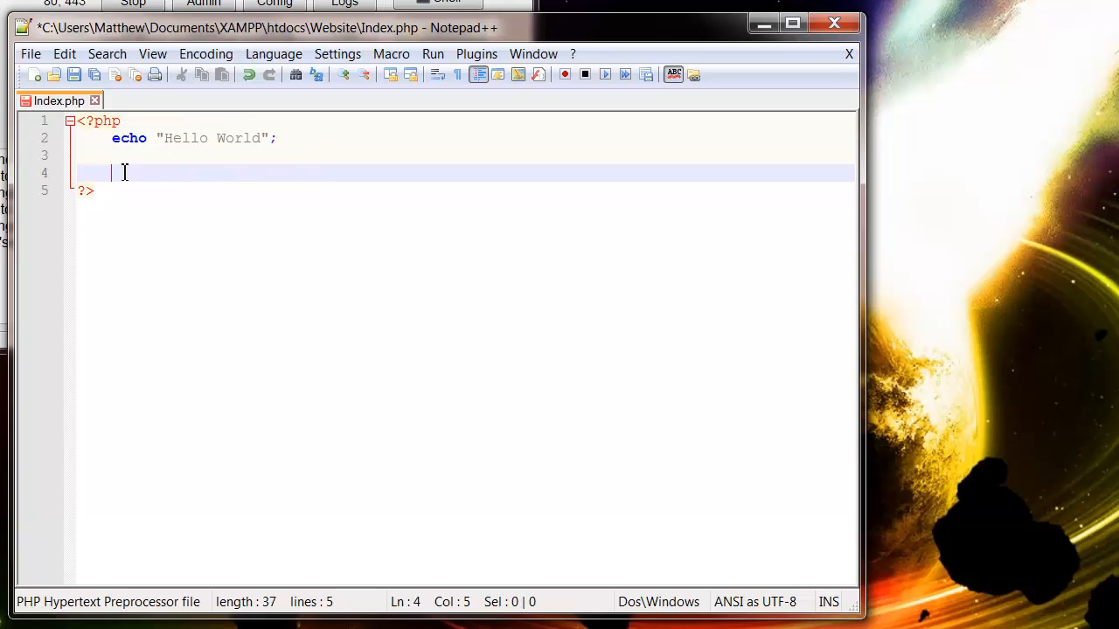
pyautogui.click(297, 144)
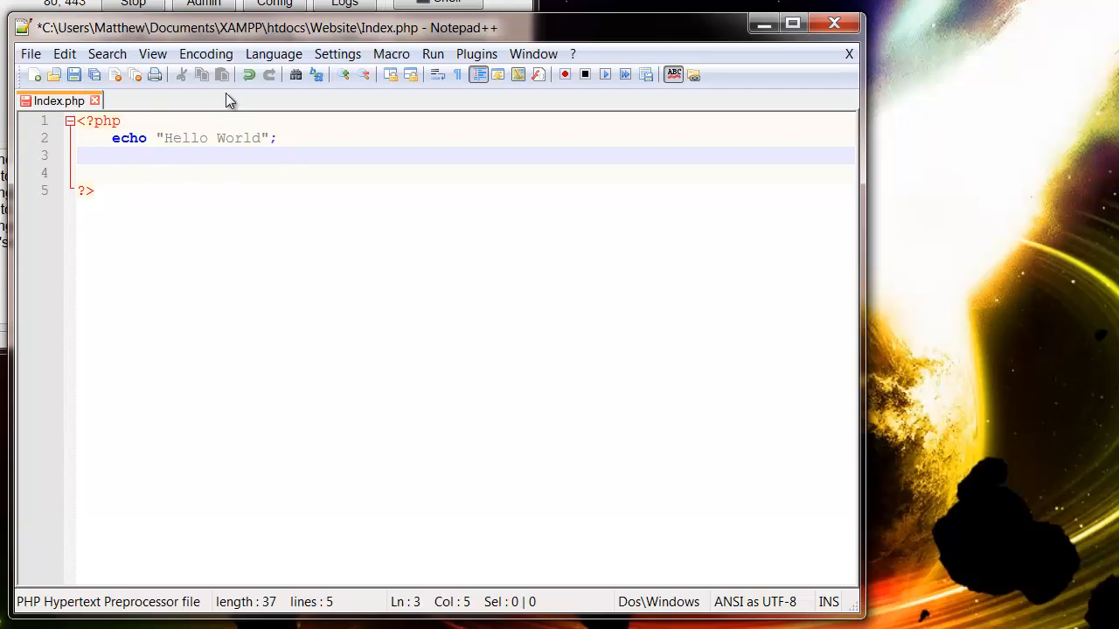
pyautogui.click(75, 75)
pyautogui.write('loca')
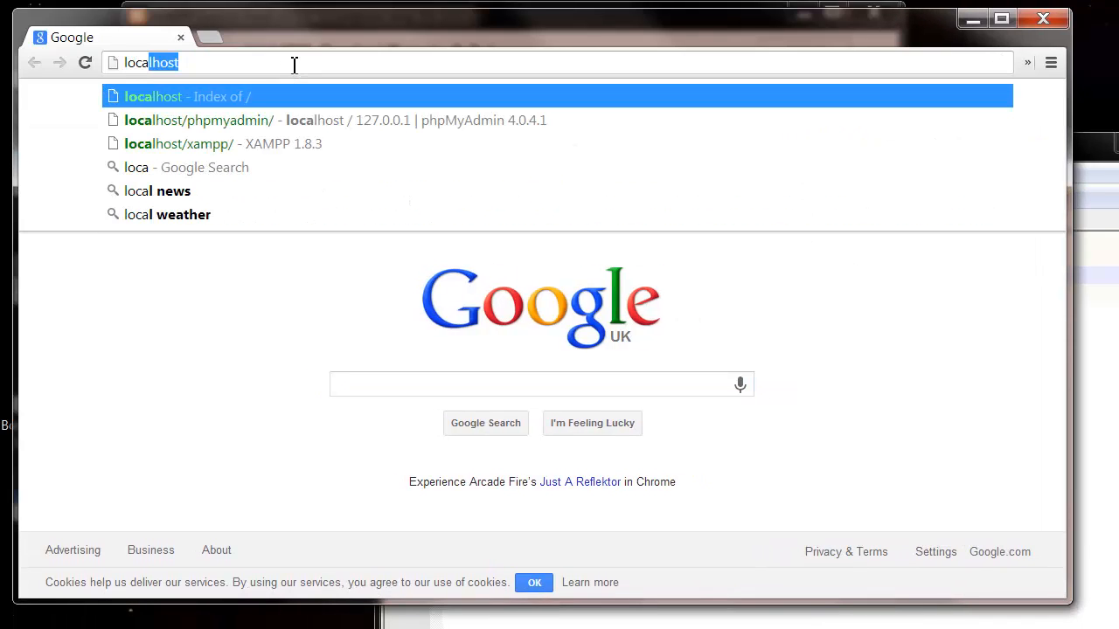
# Step: Load localhost in Chrome to list the Website and xampp folders
pyautogui.click(186, 96)
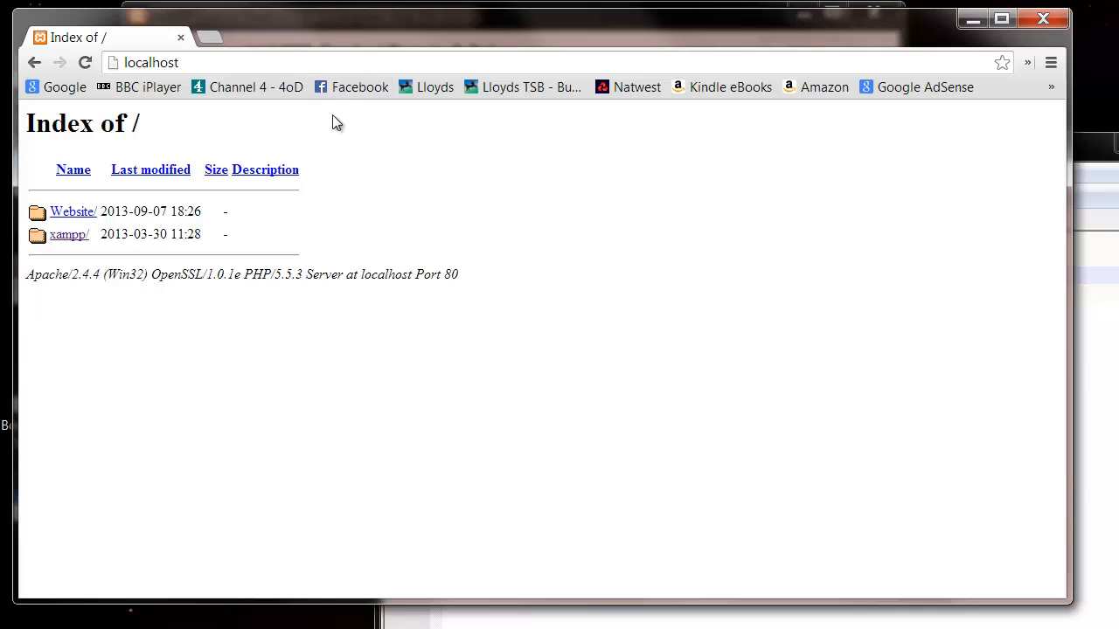
pyautogui.moveTo(81, 257)
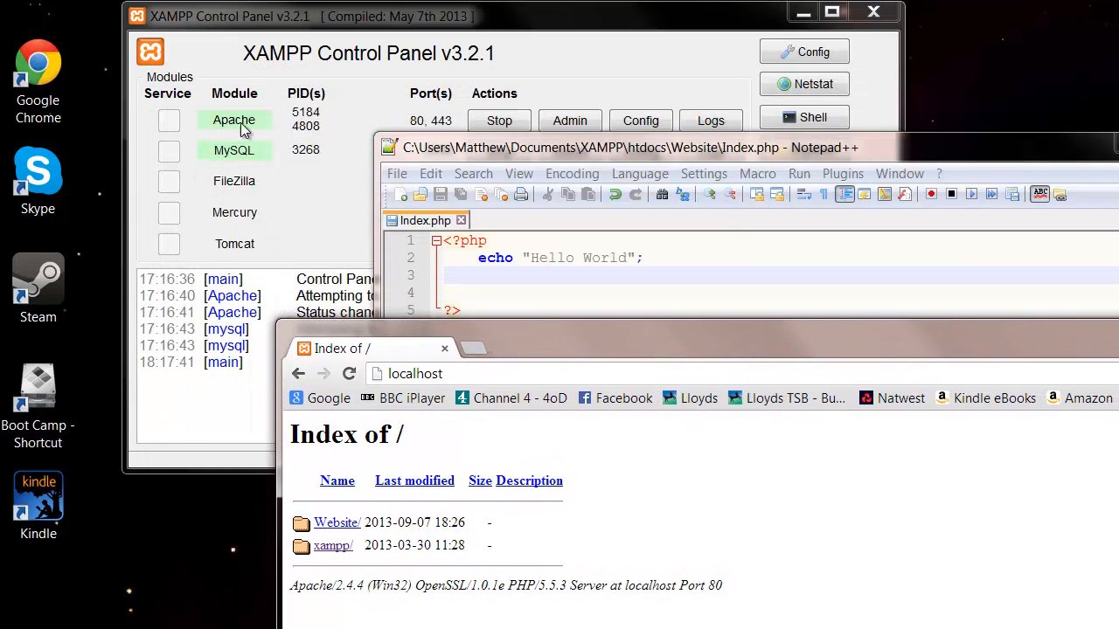
pyautogui.moveTo(586, 388)
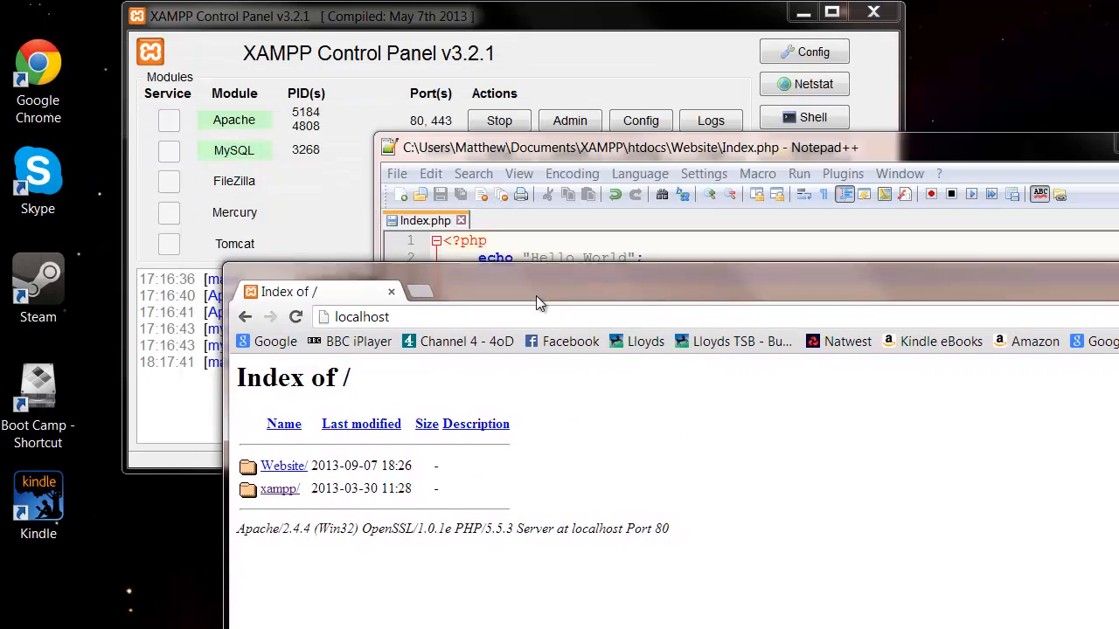
# Step: Stop and restart Apache in XAMPP Control Panel, reloading the localhost page
pyautogui.click(500, 121)
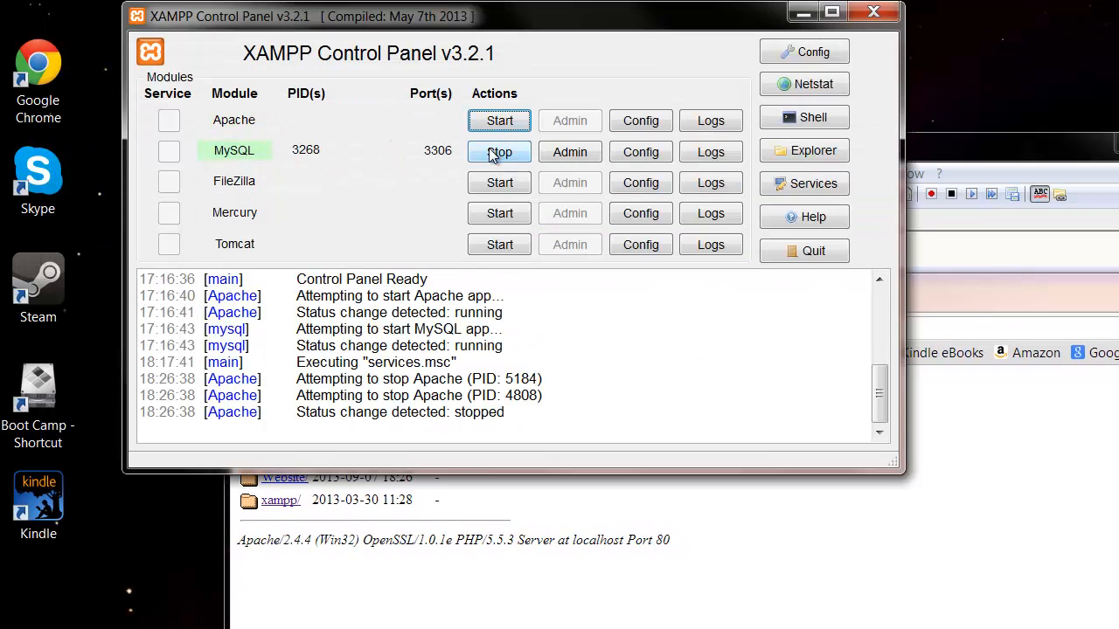
pyautogui.click(499, 152)
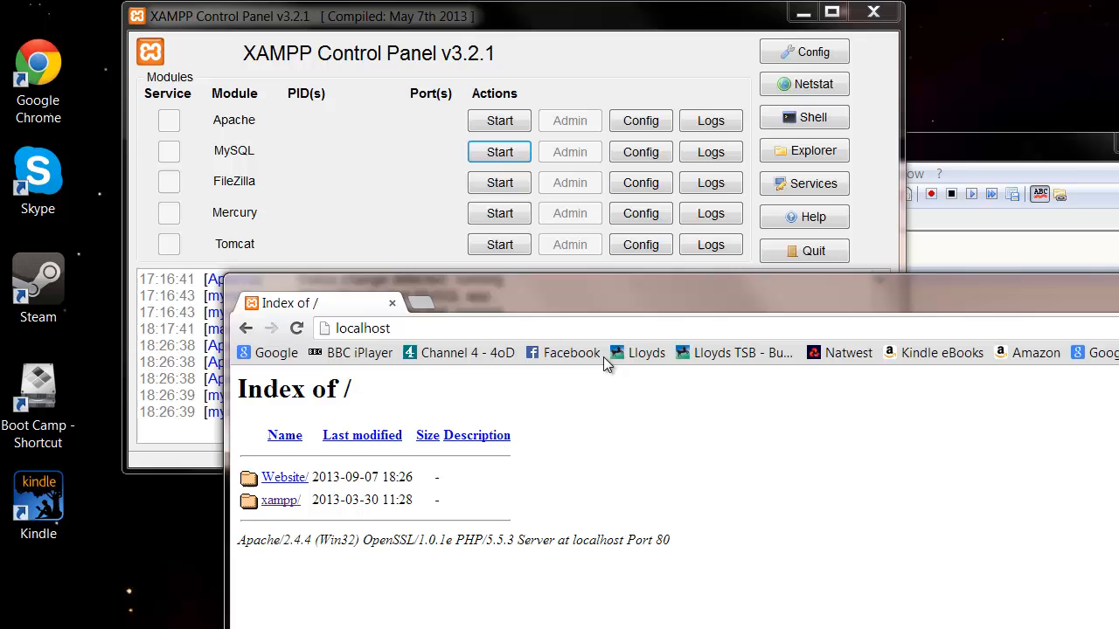
pyautogui.click(297, 327)
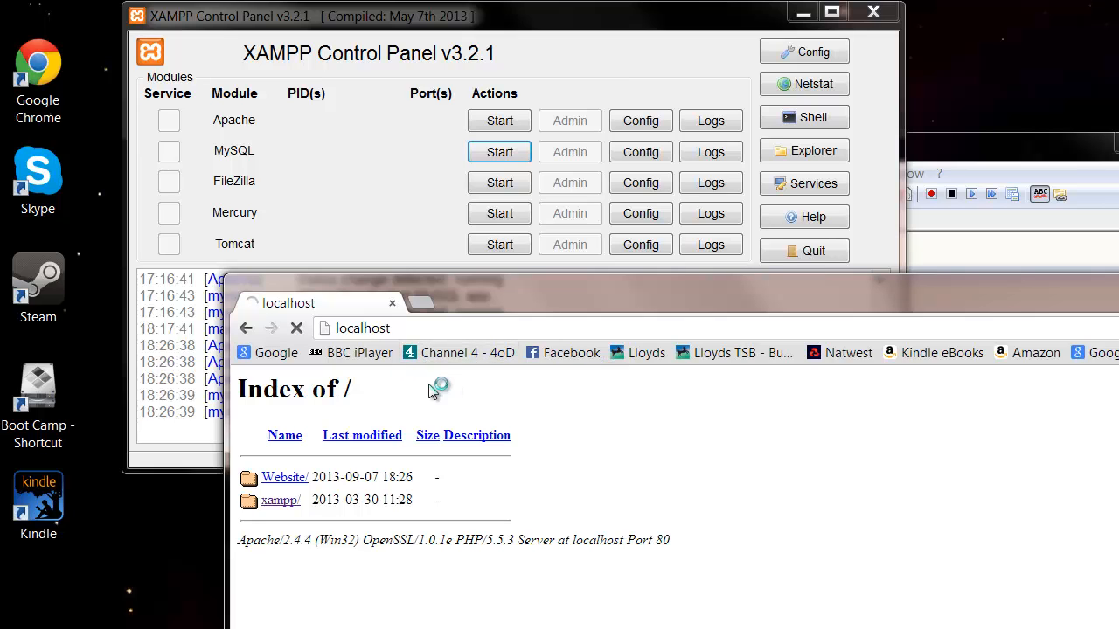
pyautogui.click(296, 328)
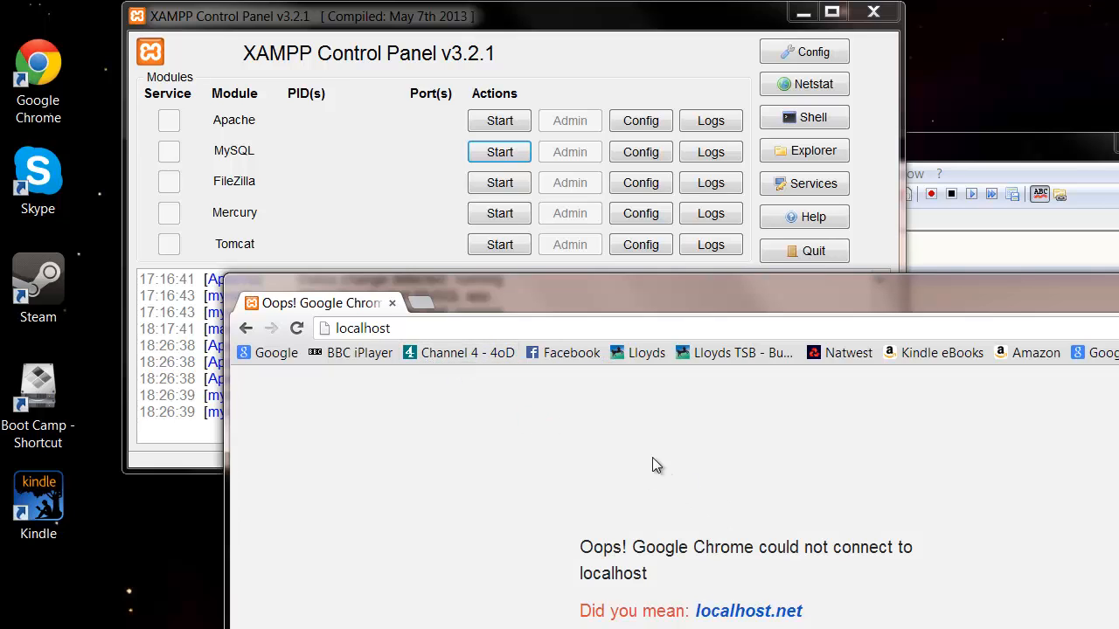
pyautogui.click(499, 121)
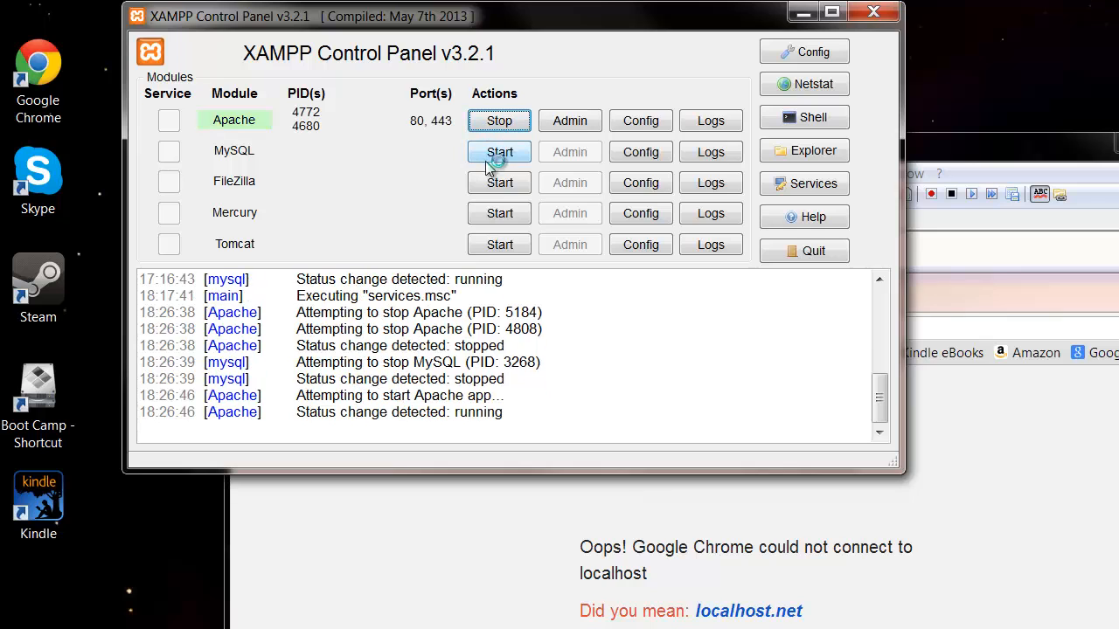
pyautogui.click(499, 152)
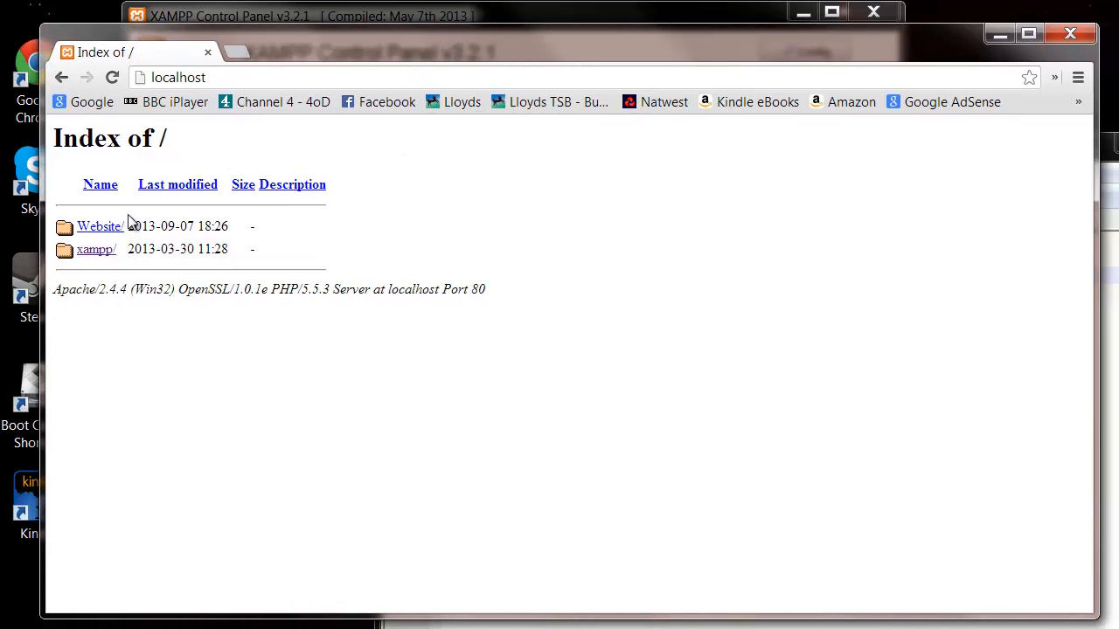
# Step: Follow the Website/ link so localhost/Website displays Hello World
pyautogui.click(99, 225)
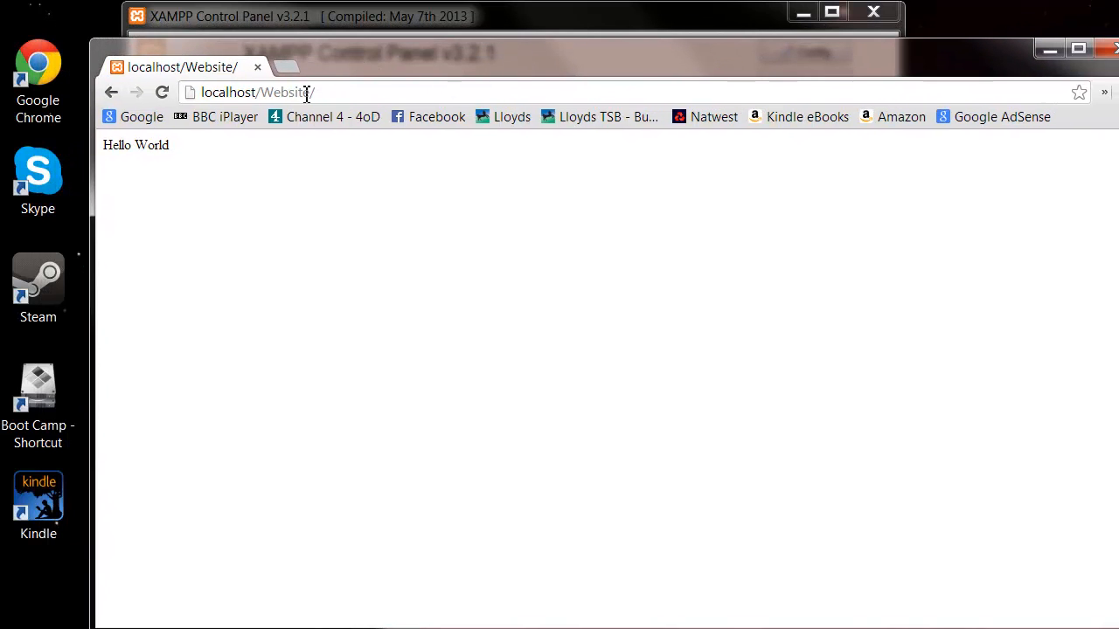
pyautogui.moveTo(381, 56)
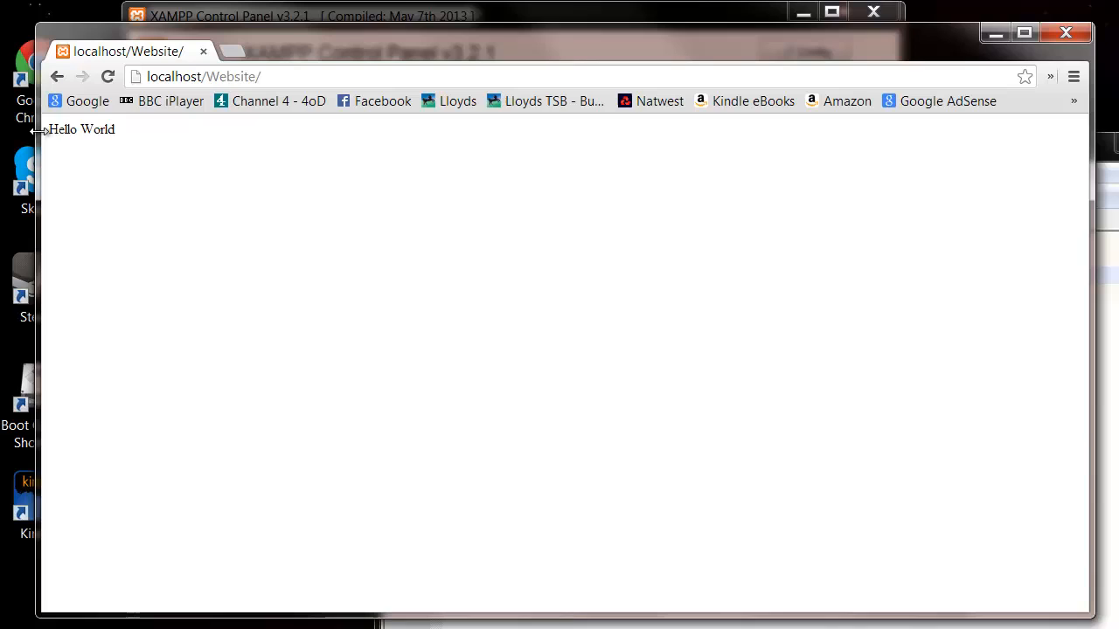
pyautogui.moveTo(53, 143)
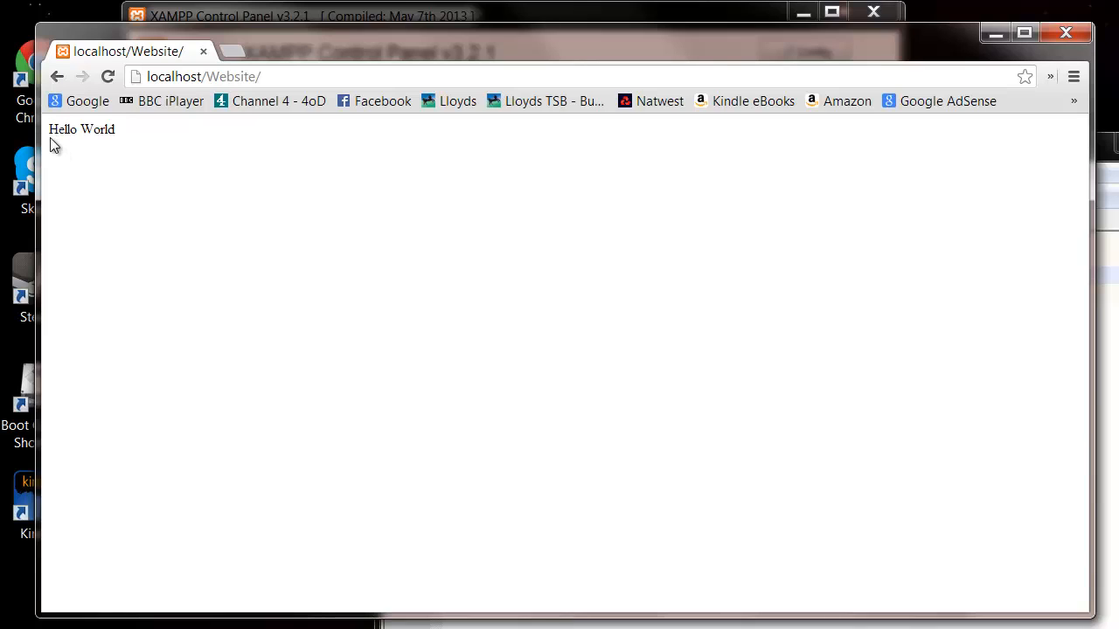
pyautogui.moveTo(97, 148)
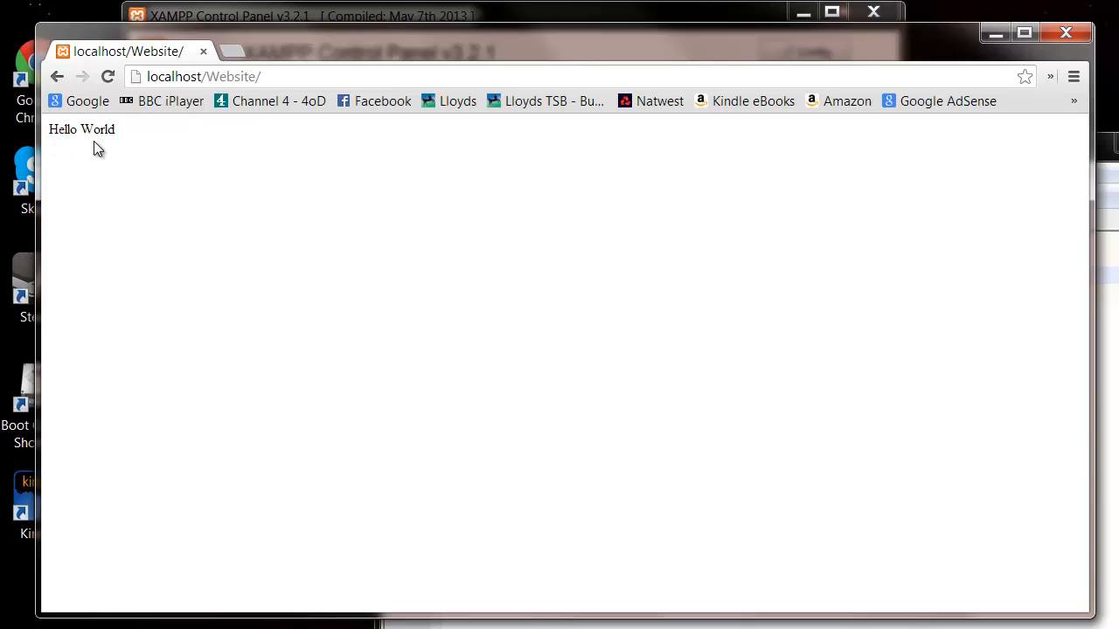
pyautogui.moveTo(111, 147)
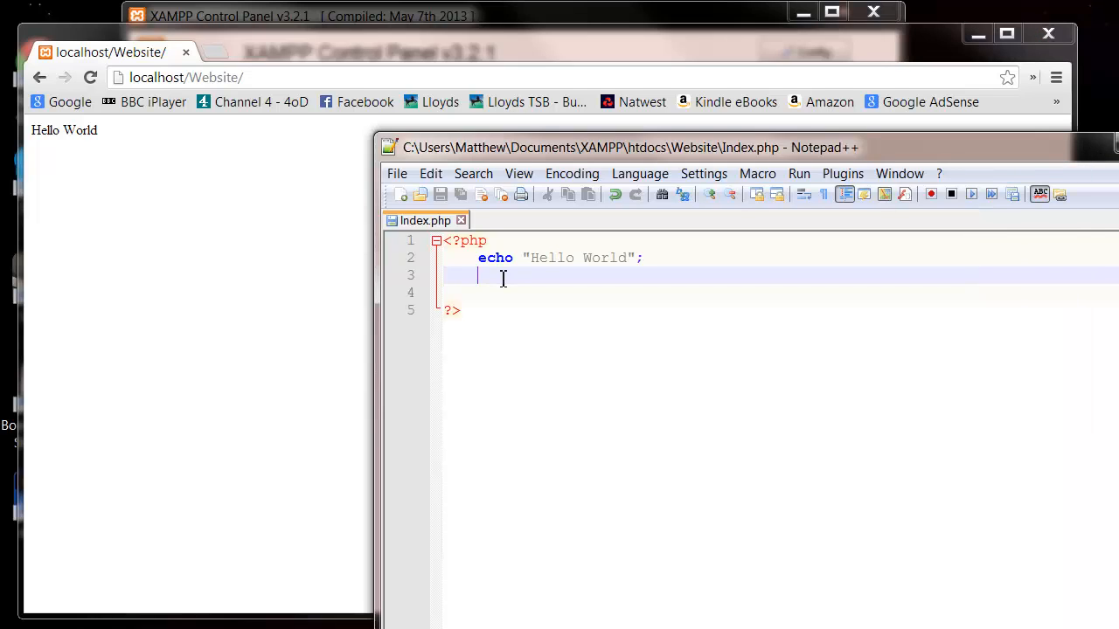
# Step: Add echo " Second Command"; on line 3 and save Index.php
pyautogui.write('echo')
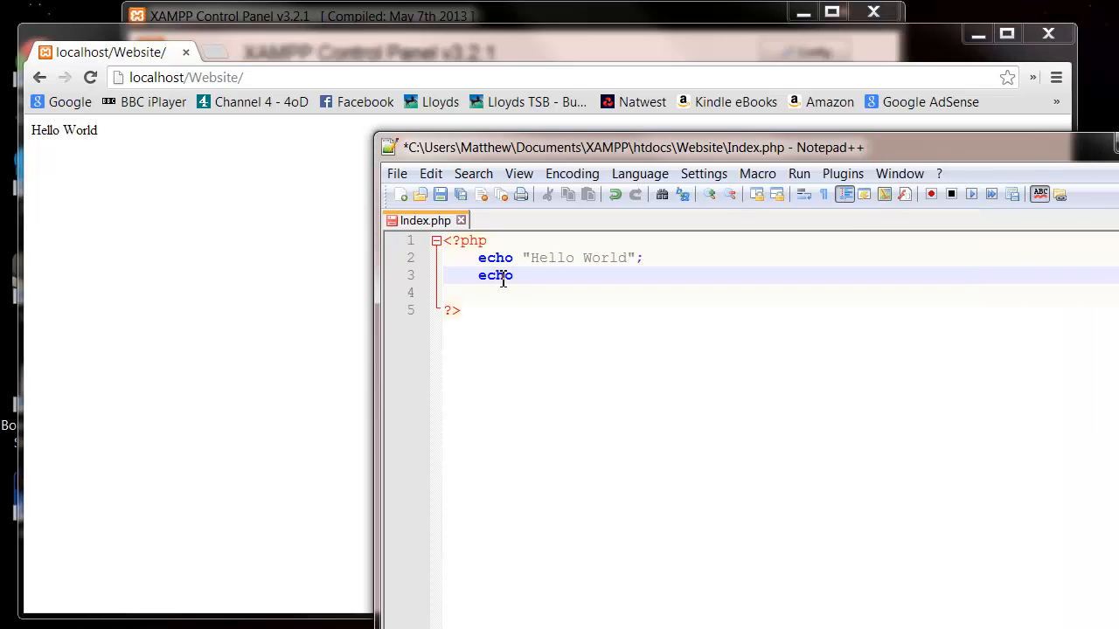
pyautogui.write('"')
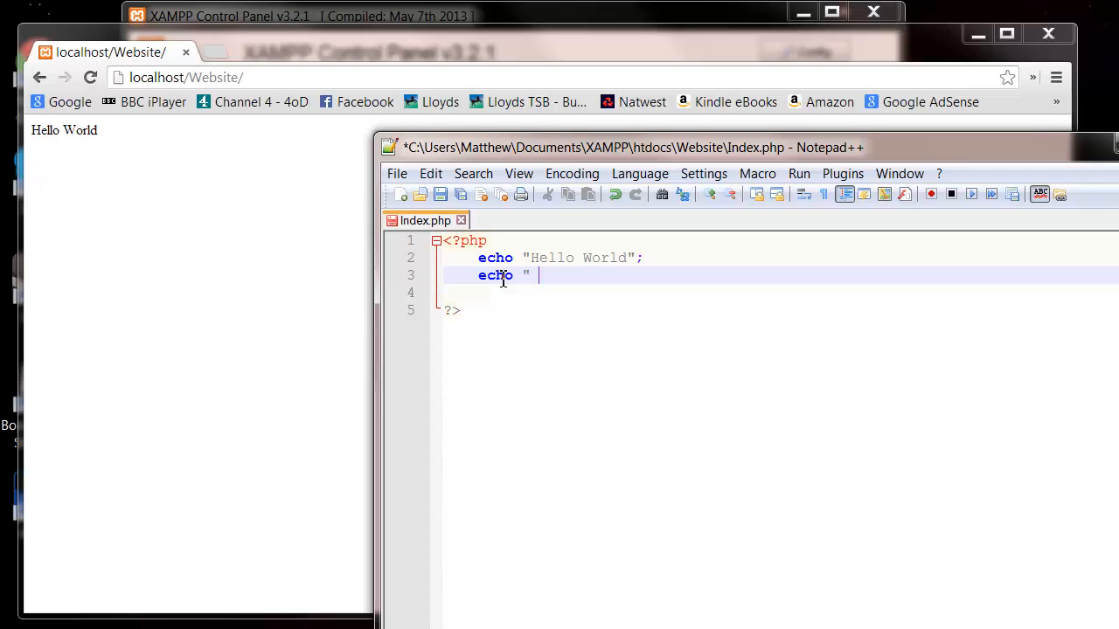
pyautogui.write('Se')
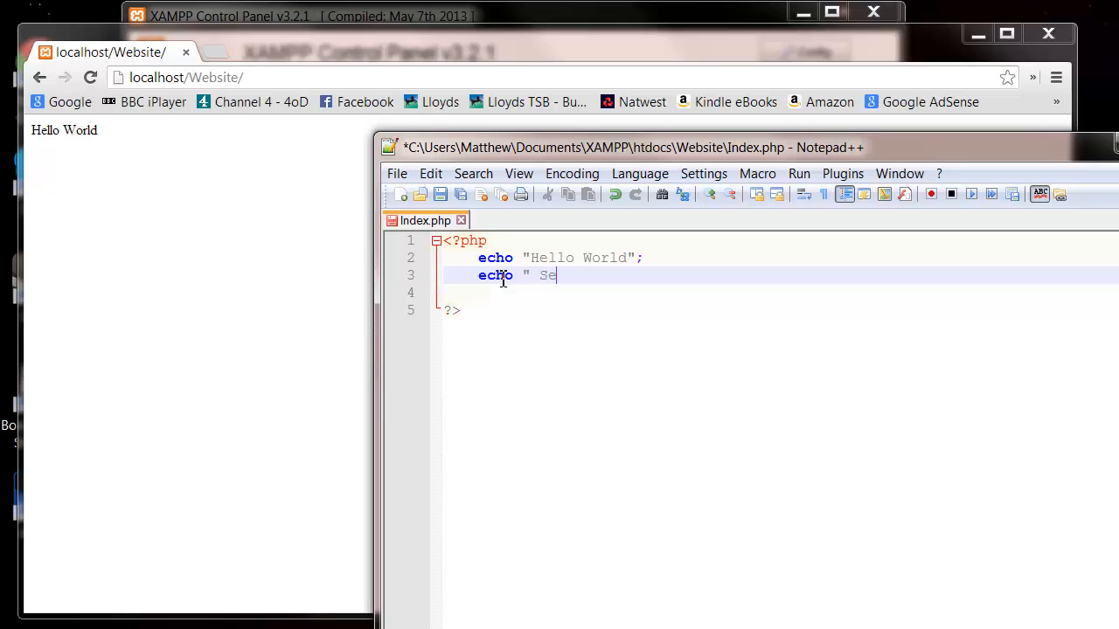
pyautogui.write('cond')
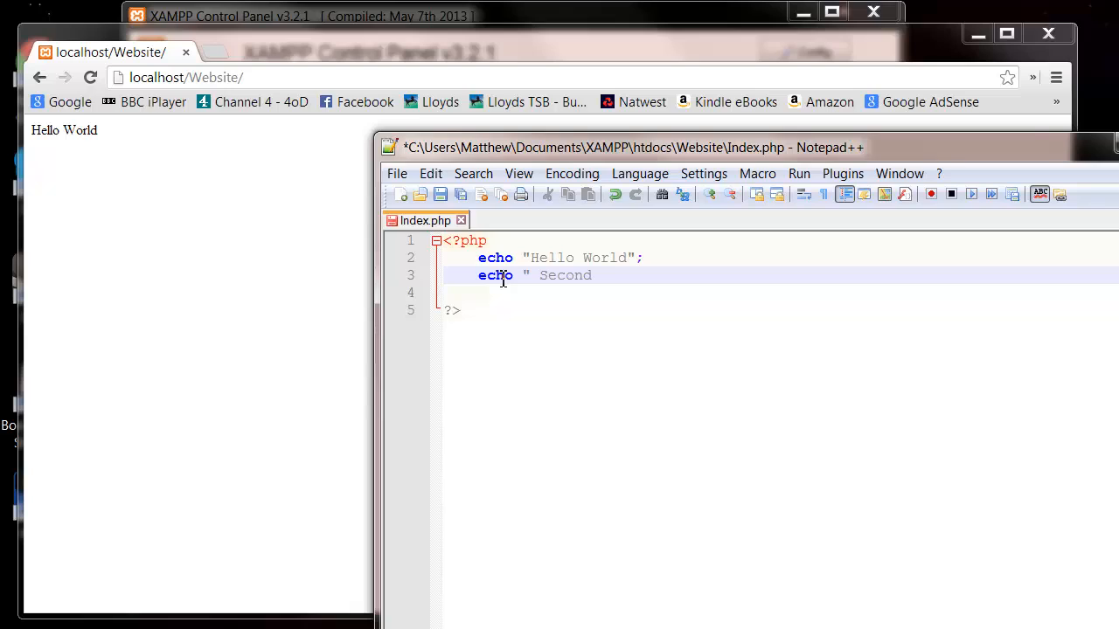
pyautogui.write('Comma')
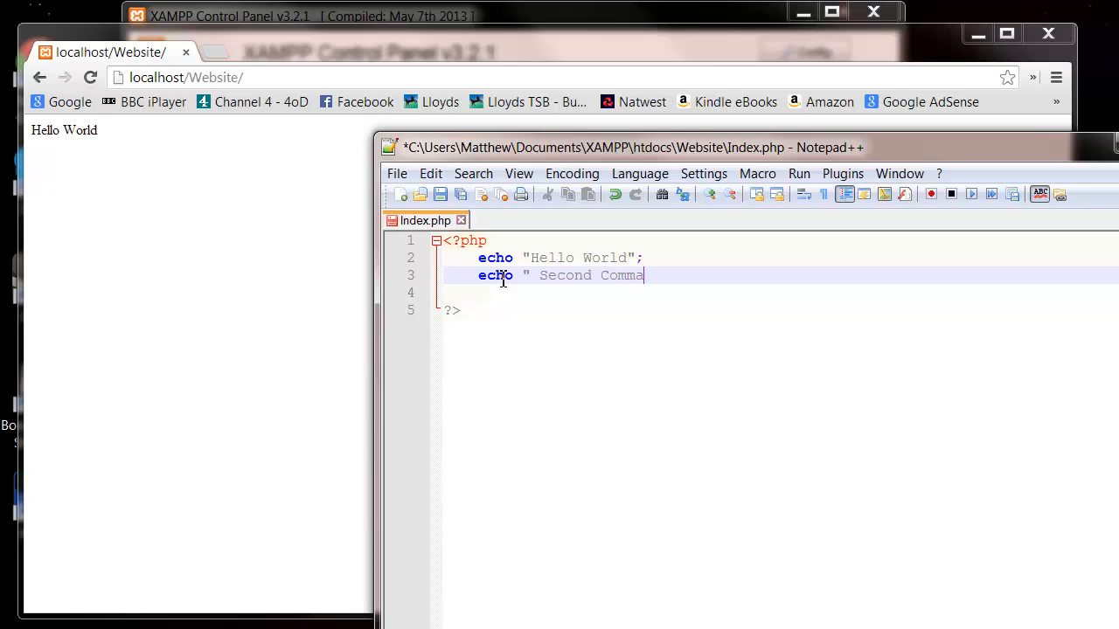
pyautogui.write('nd"')
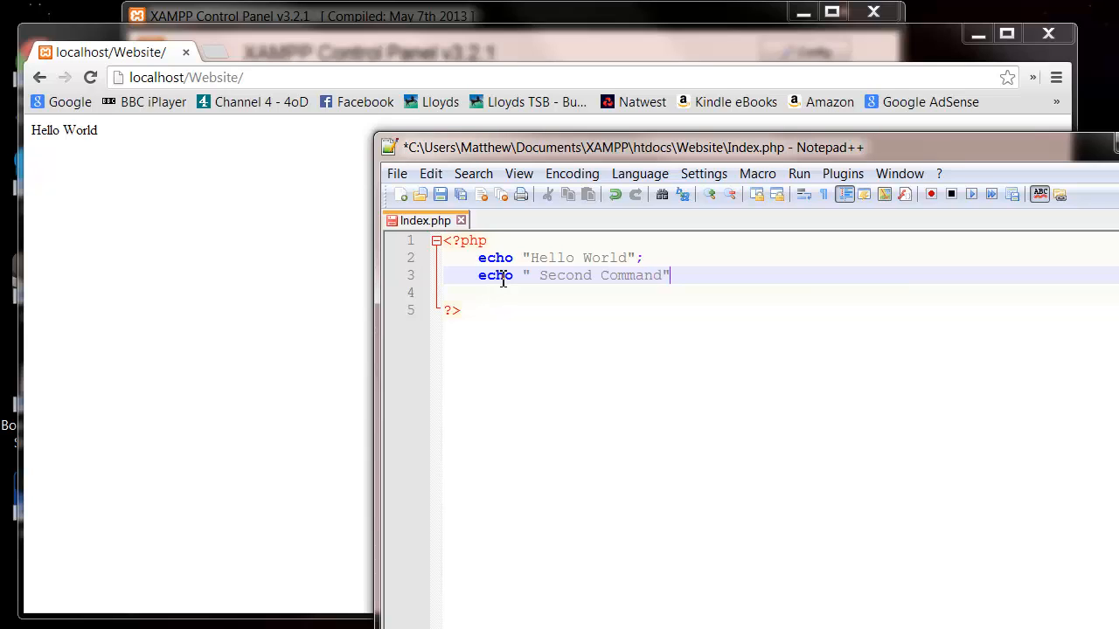
pyautogui.write(';')
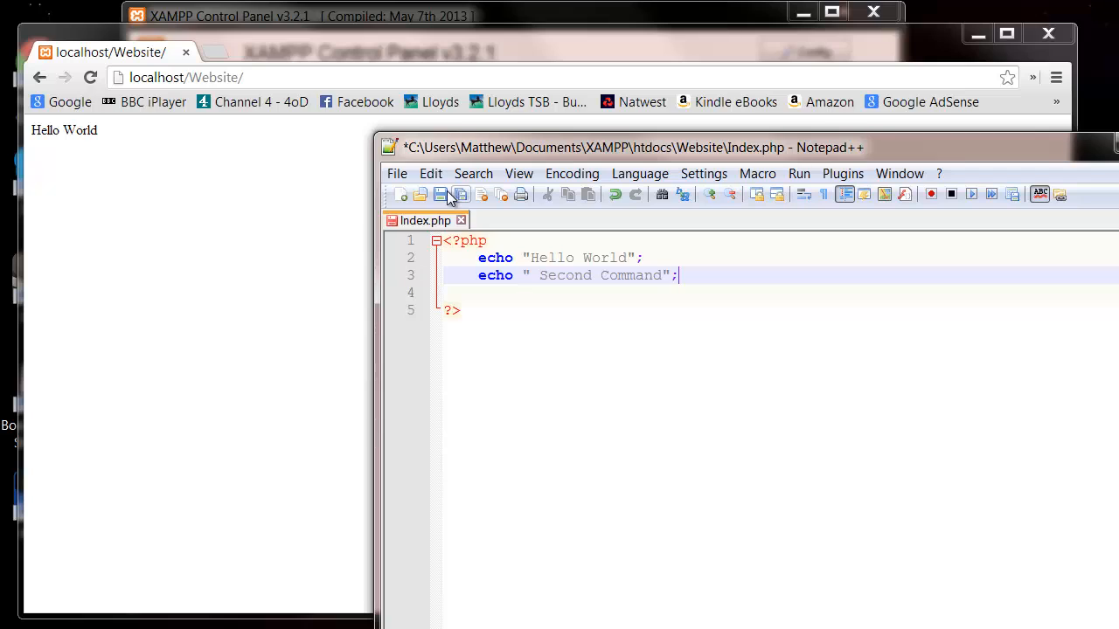
pyautogui.click(442, 194)
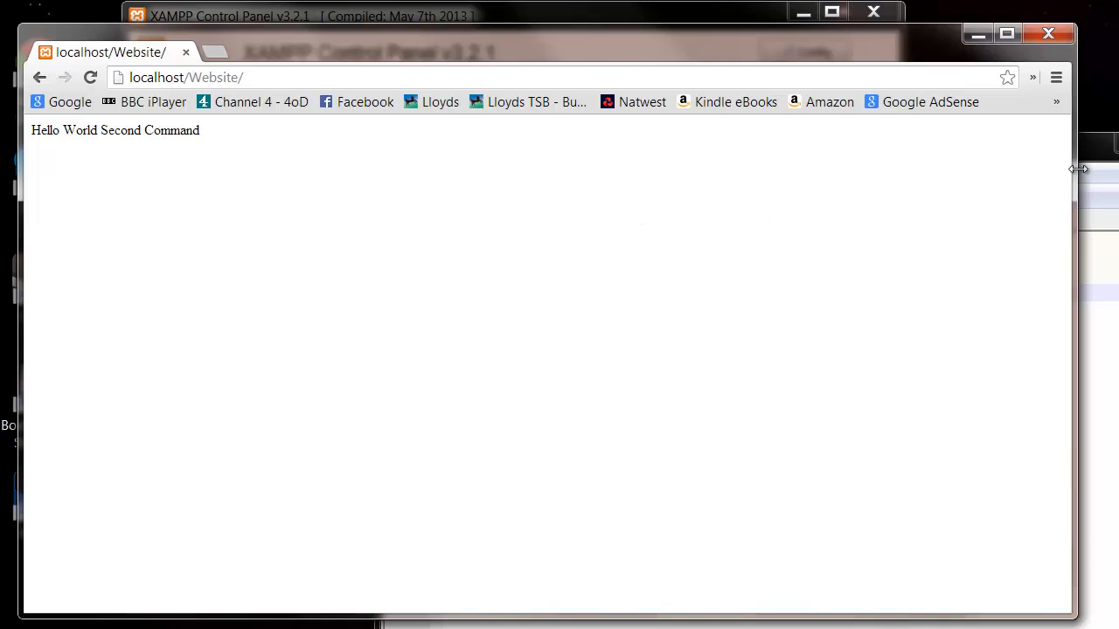
pyautogui.moveTo(407, 173)
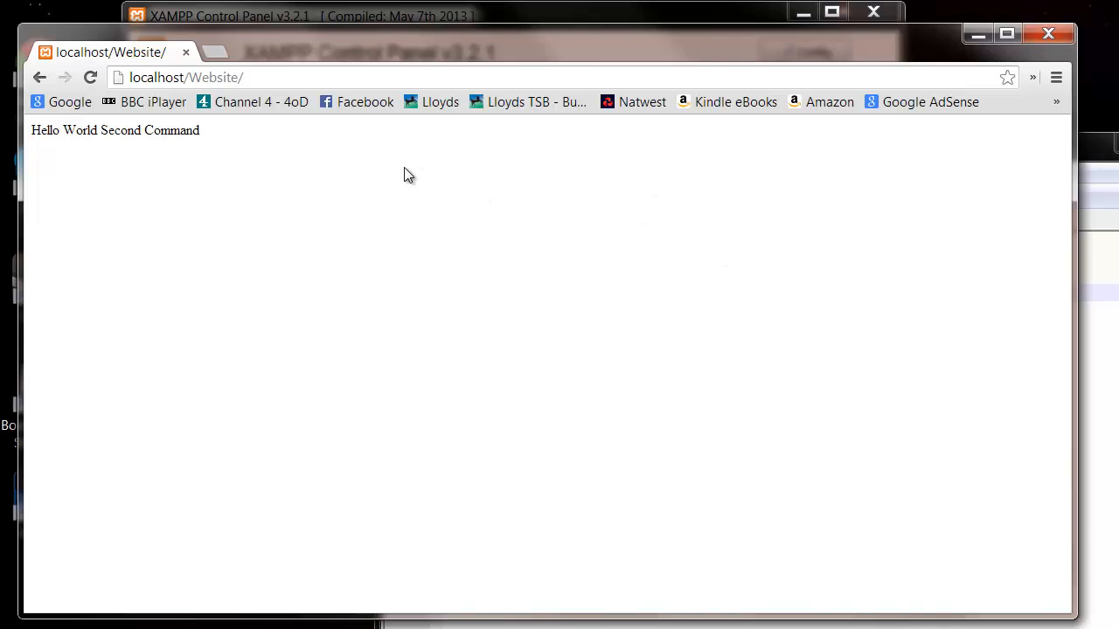
pyautogui.moveTo(725, 109)
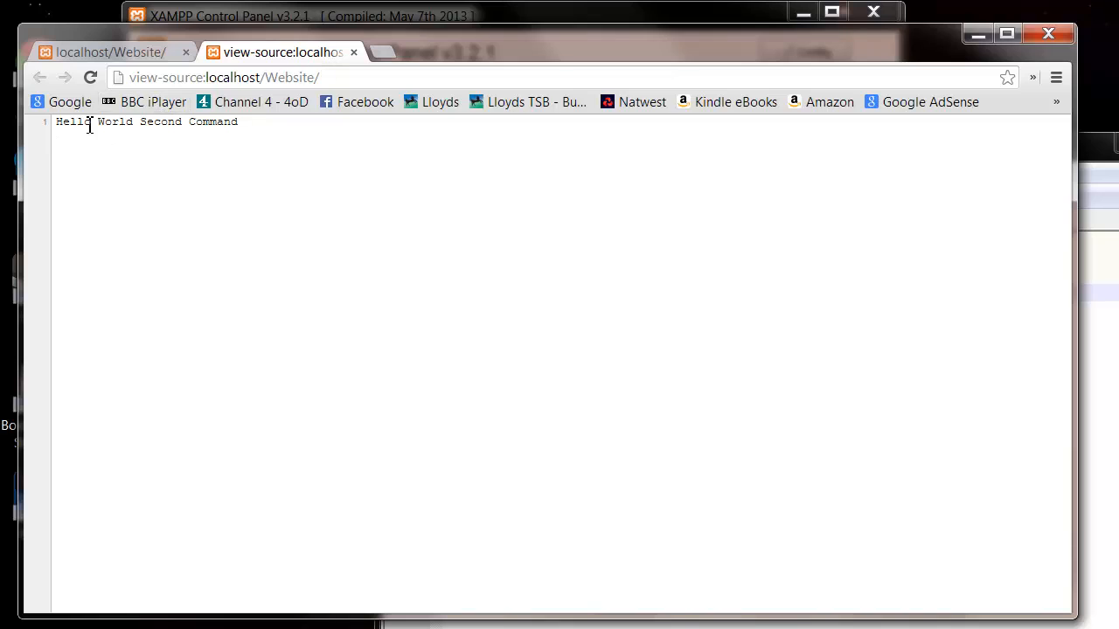
pyautogui.moveTo(236, 142)
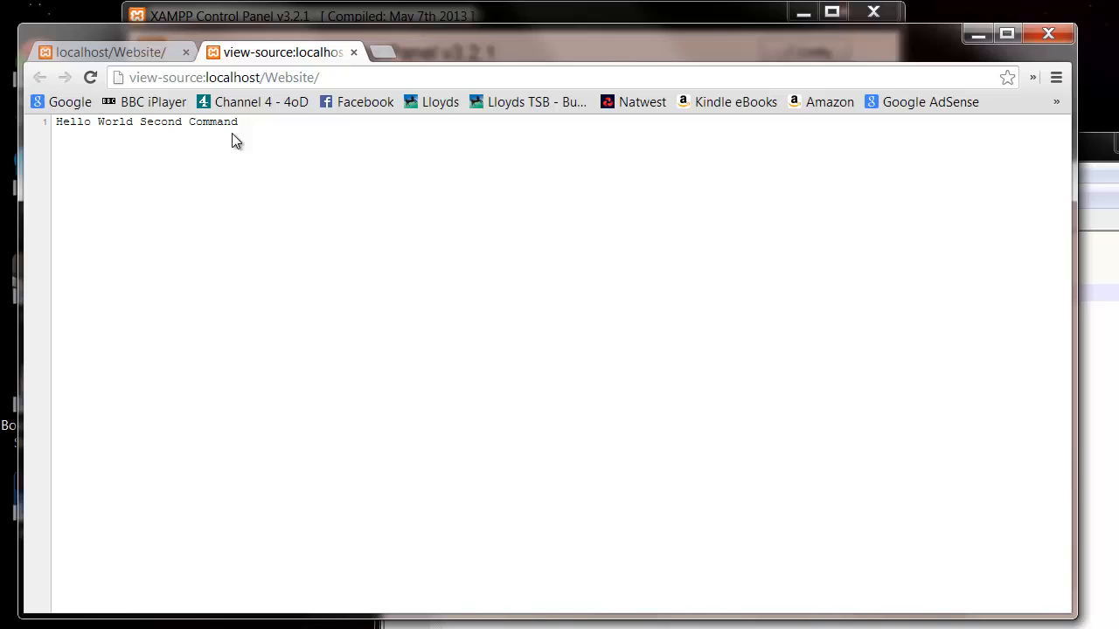
# Step: Reload localhost/Website in Chrome to show 'Hello World Second Command'
pyautogui.click(105, 52)
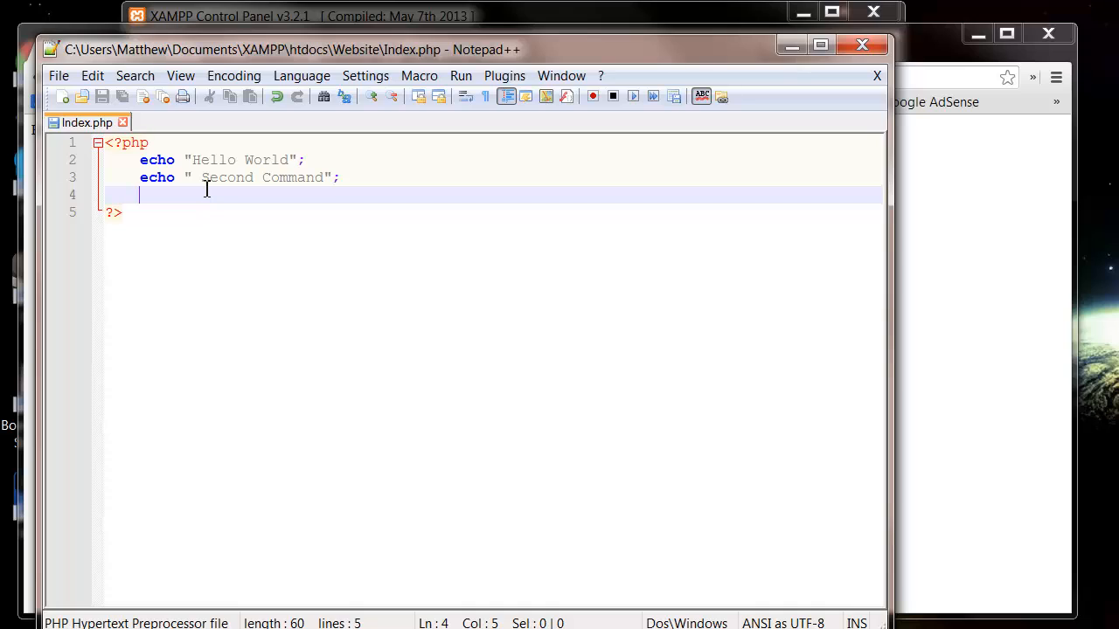
pyautogui.moveTo(301, 76)
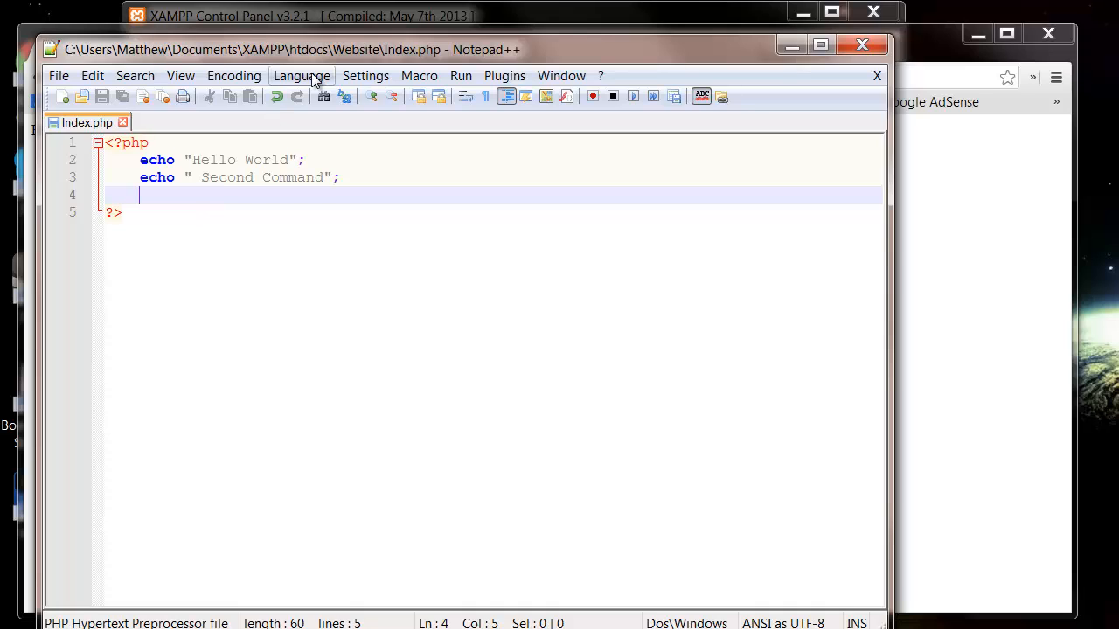